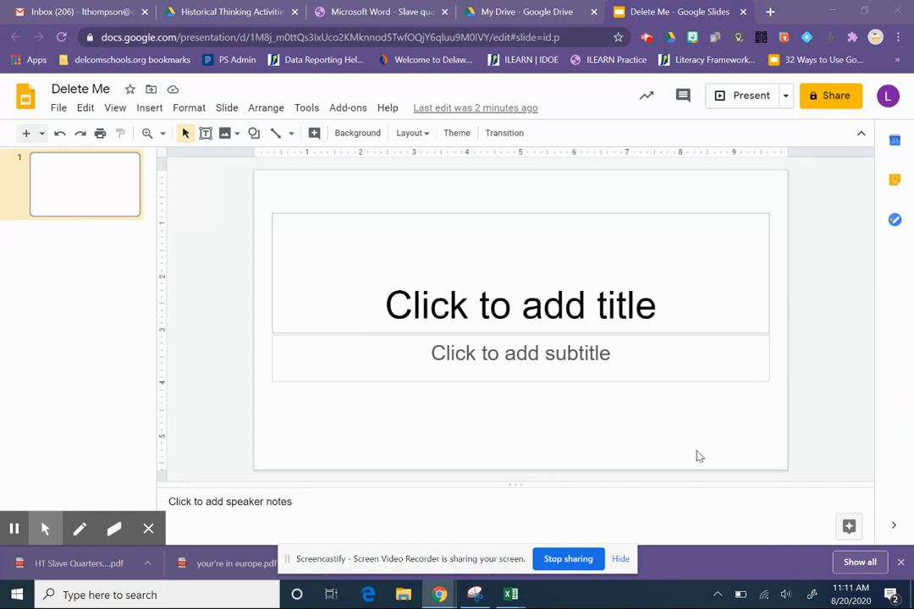
pyautogui.moveTo(494, 204)
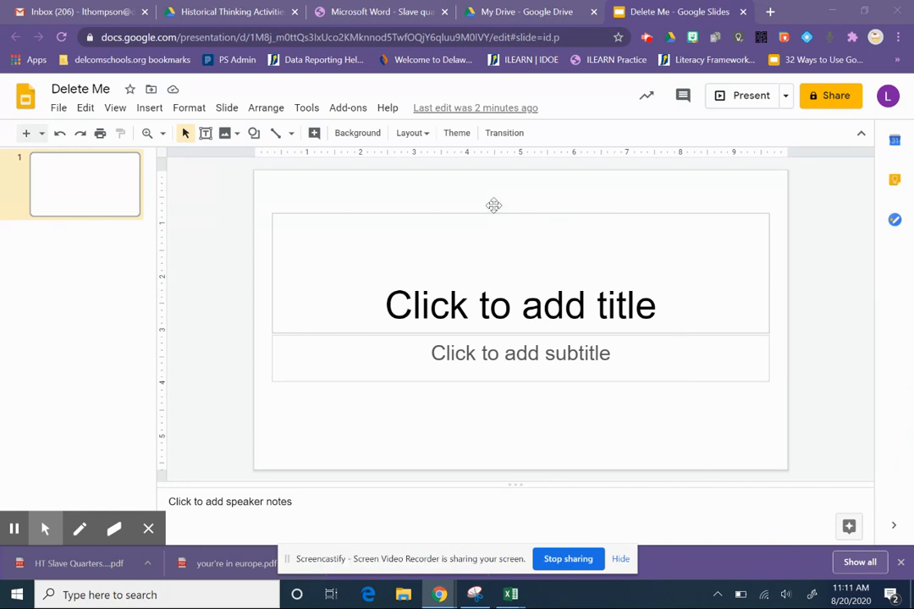
pyautogui.moveTo(357, 133)
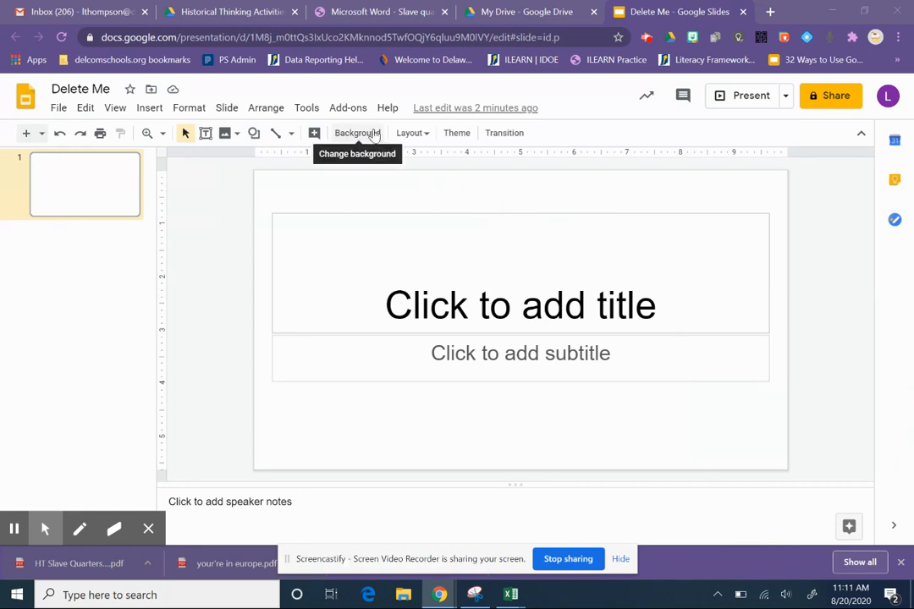
# - Switch the first slide to the Blank layout, removing the title and subtitle placeholders
pyautogui.click(412, 132)
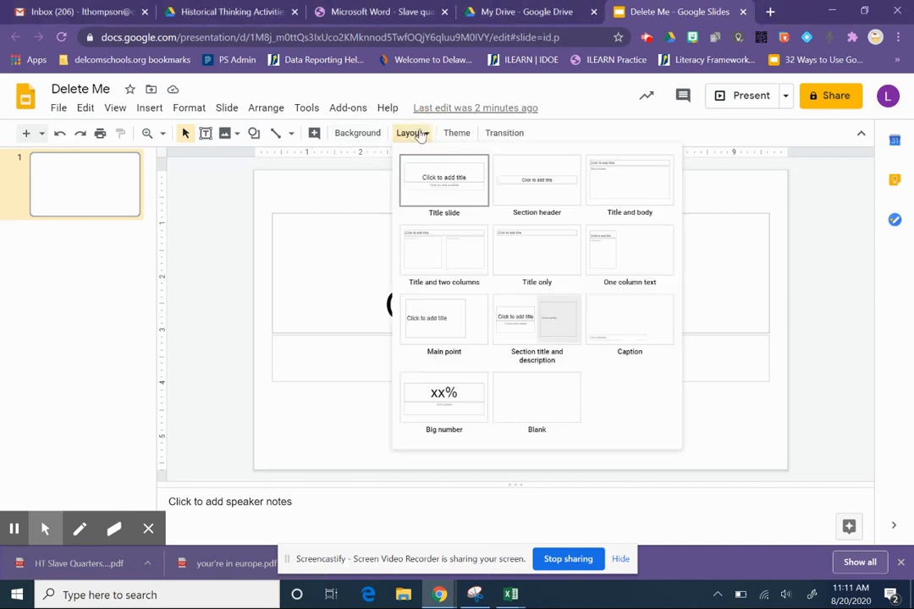
pyautogui.click(537, 398)
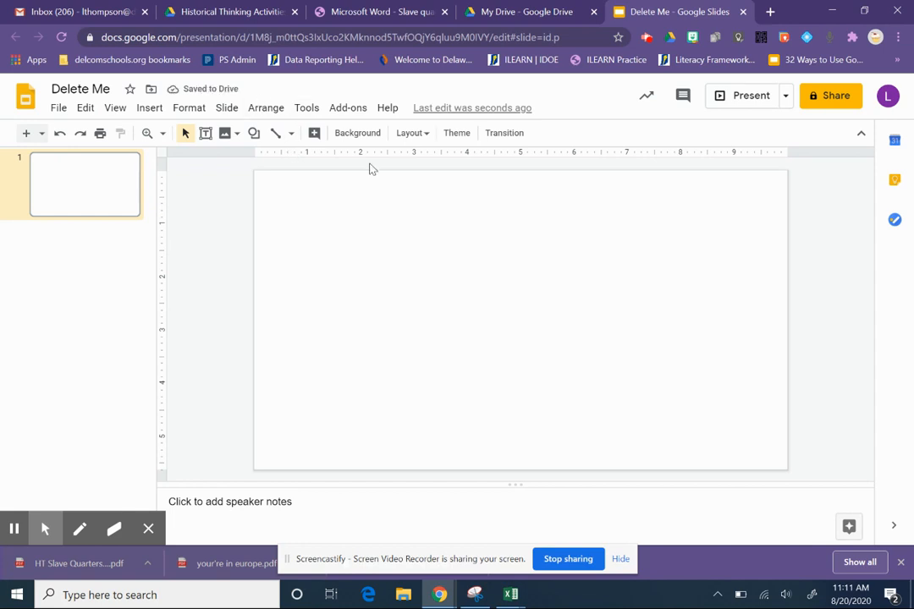
pyautogui.moveTo(586, 256)
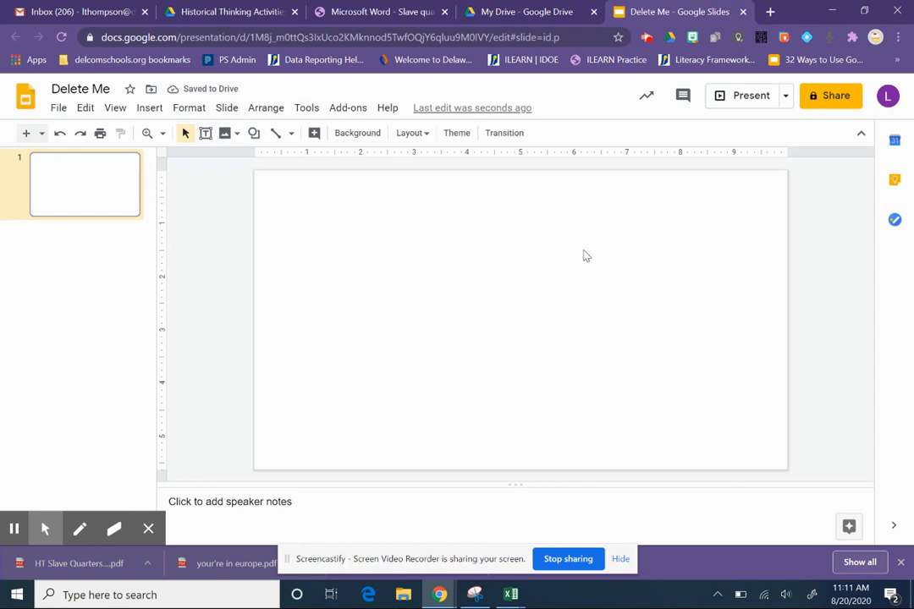
pyautogui.moveTo(354, 237)
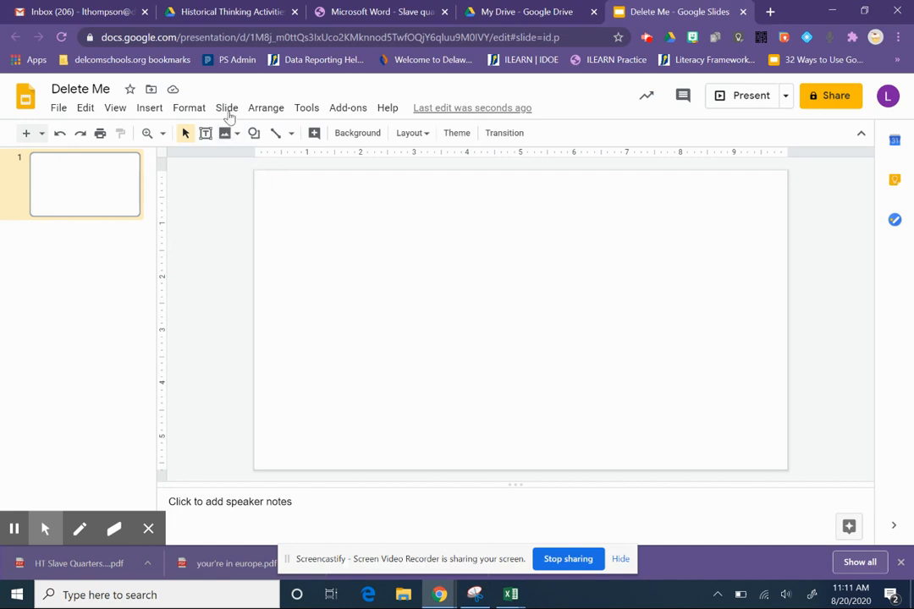
# - Open the Simple Light theme's master editor from the Slide menu and scroll its layout list
pyautogui.click(226, 108)
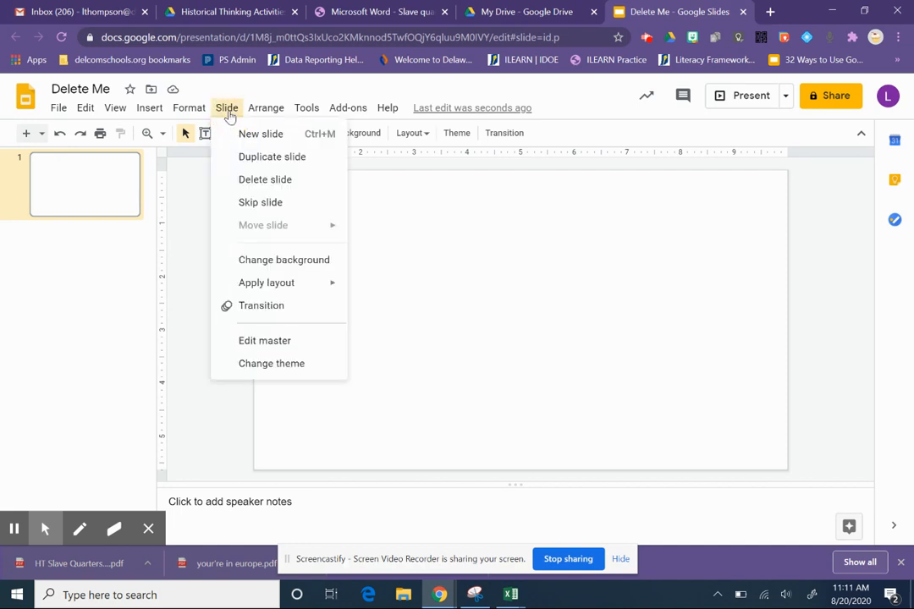
pyautogui.moveTo(239, 133)
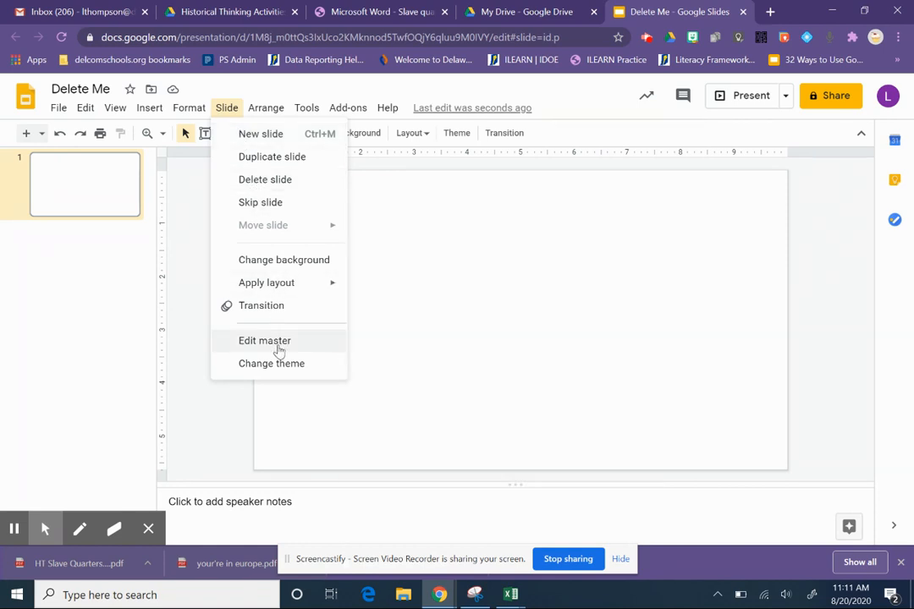
pyautogui.moveTo(285, 344)
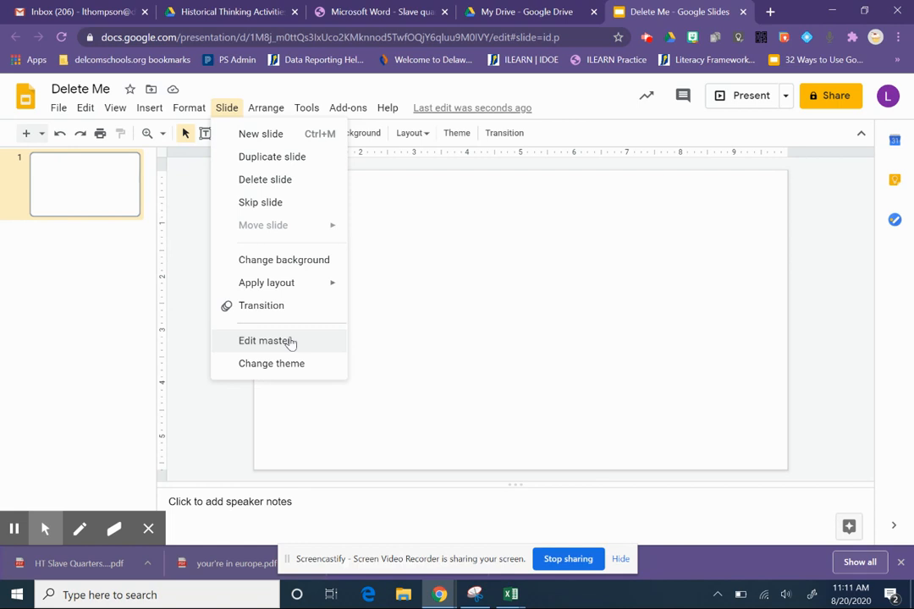
pyautogui.click(267, 340)
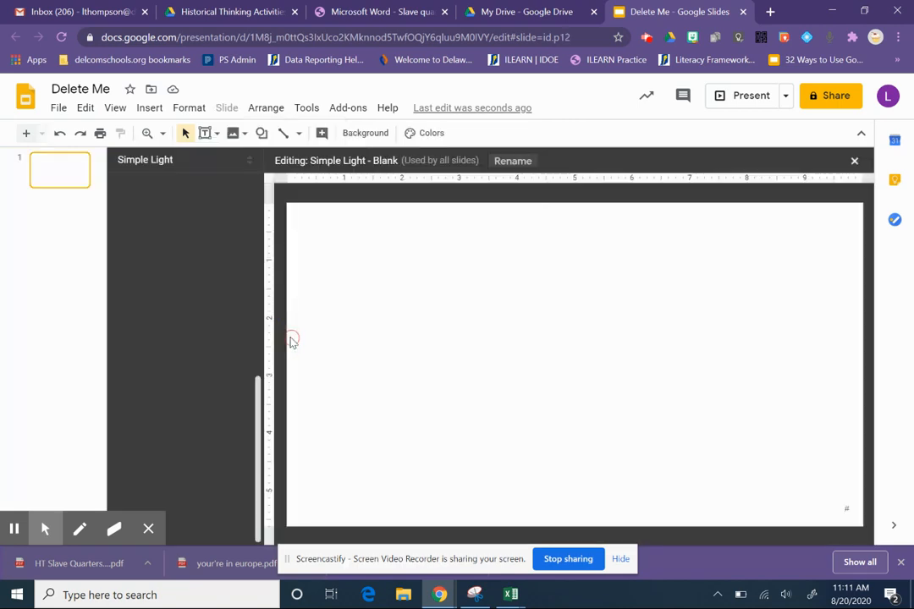
pyautogui.scroll(-3)
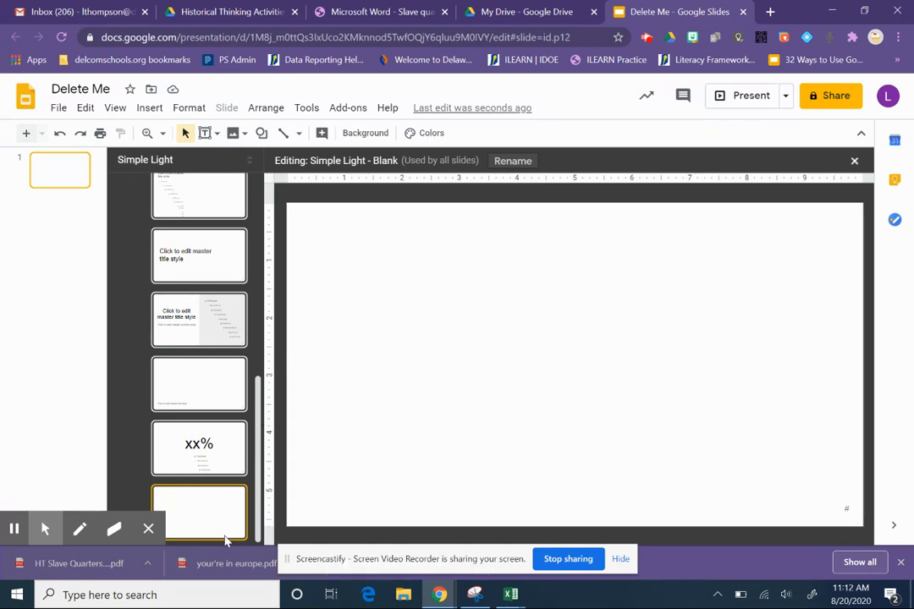
pyautogui.moveTo(209, 505)
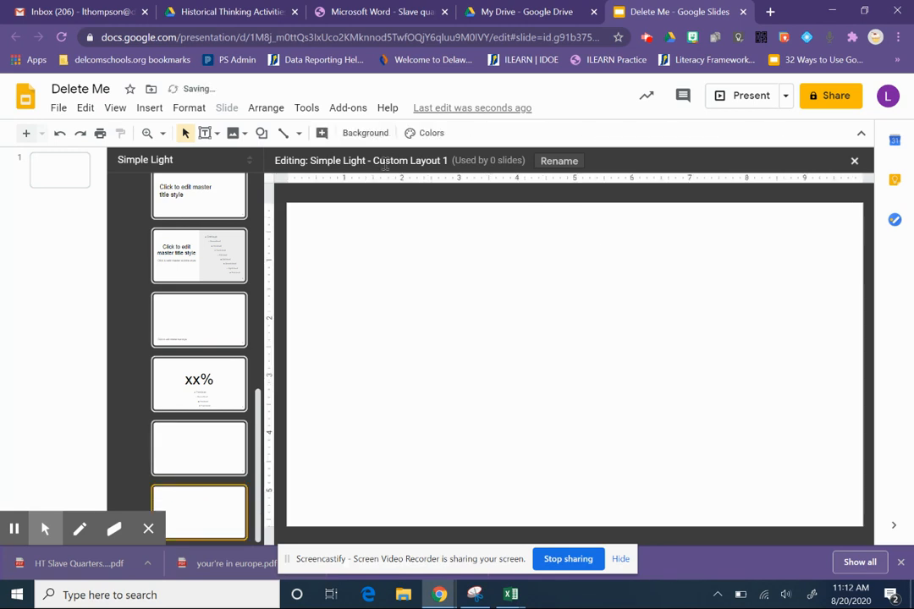
pyautogui.moveTo(218, 134)
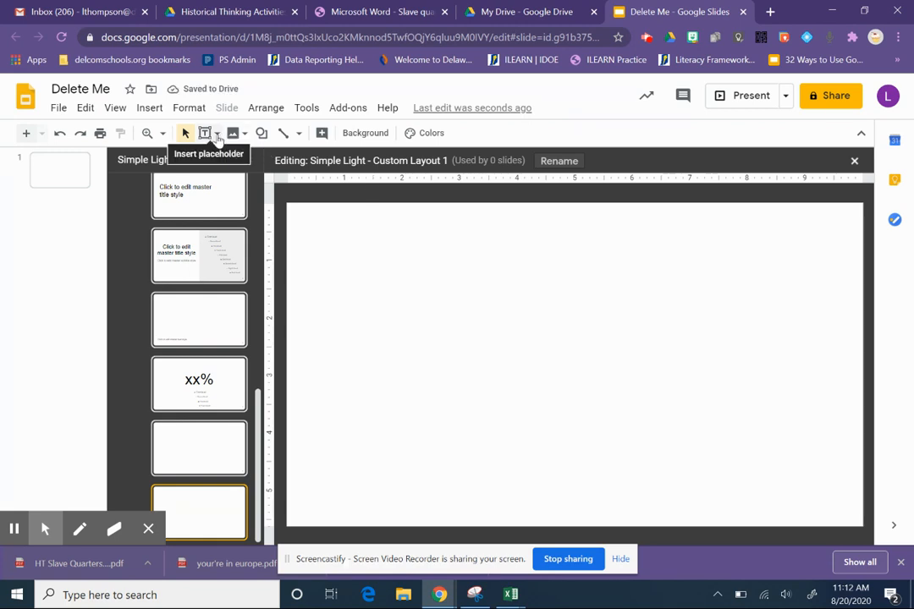
# - Draw a wide text box across the top of the custom layout and make it bold
pyautogui.click(206, 133)
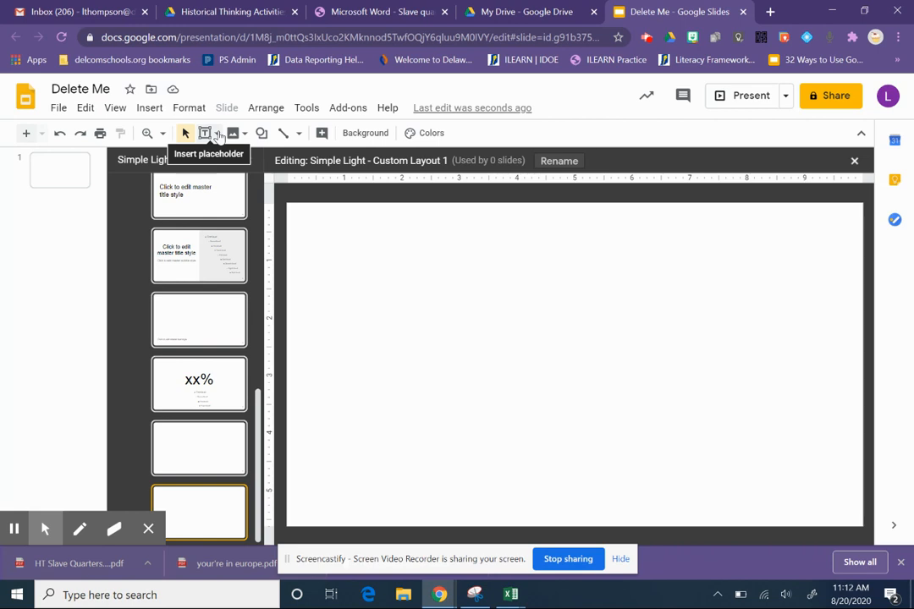
pyautogui.click(205, 133)
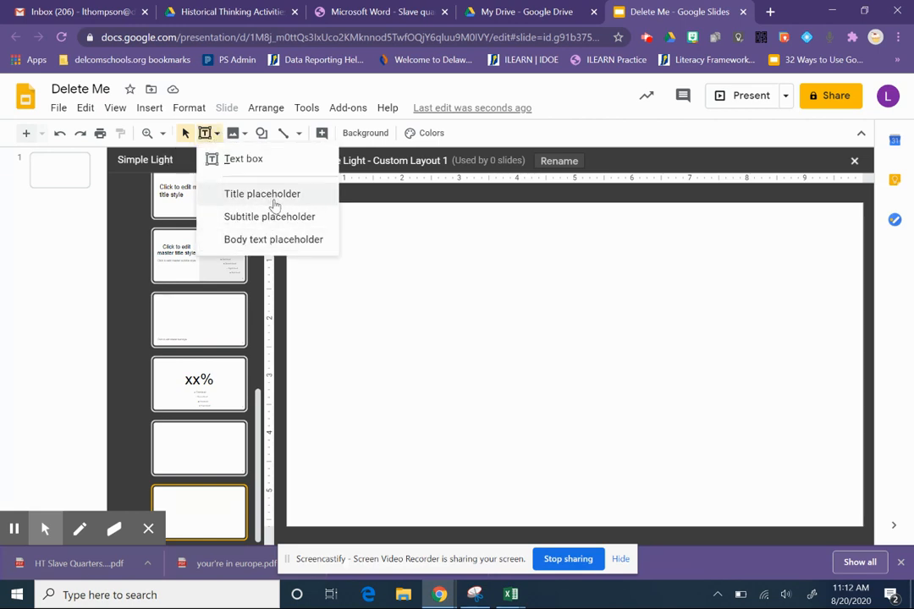
pyautogui.moveTo(243, 159)
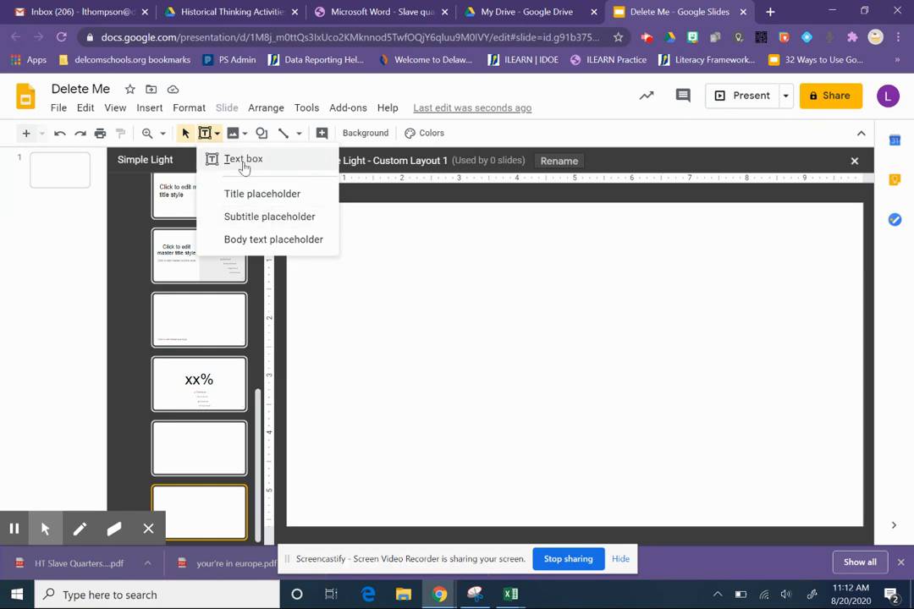
pyautogui.click(243, 159)
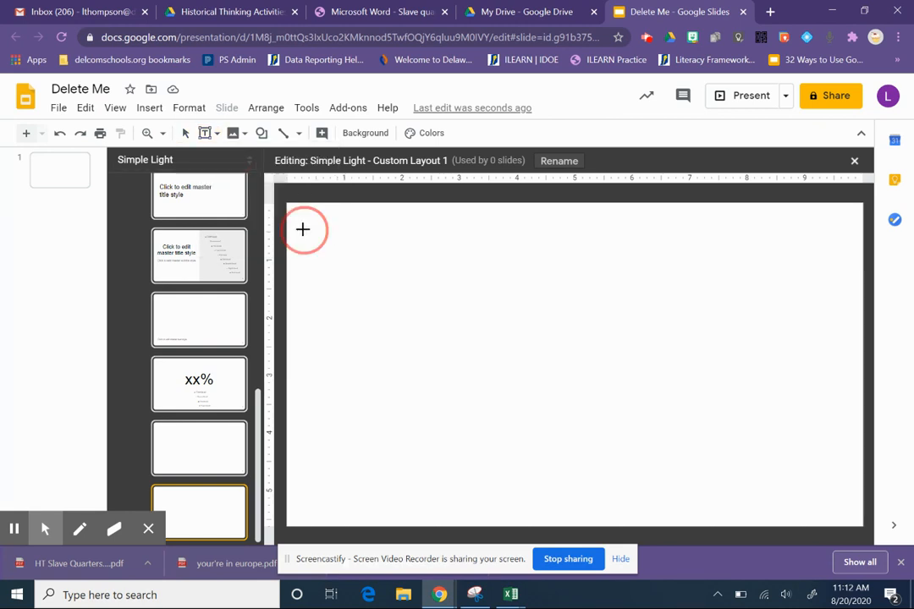
pyautogui.moveTo(303, 229); pyautogui.dragTo(851, 336)
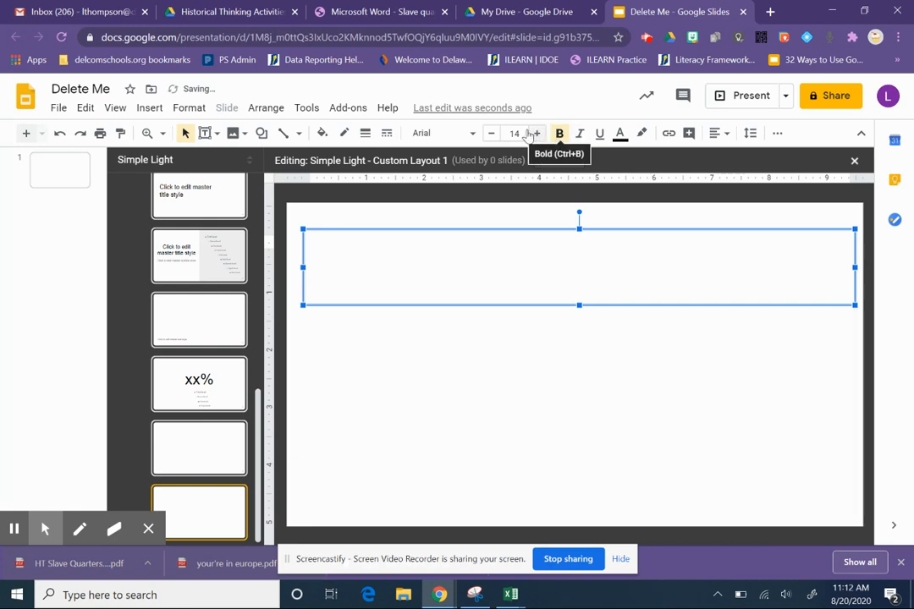
pyautogui.click(514, 133)
pyautogui.write('30')
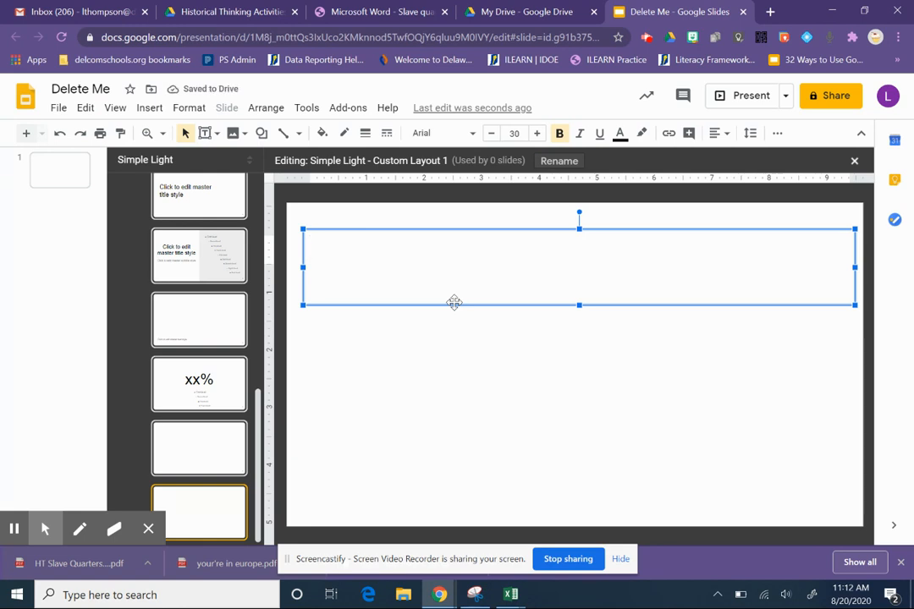
# - Type the heading 'Put a circle around the noun and a box around the verb.'
pyautogui.write('Put a ci')
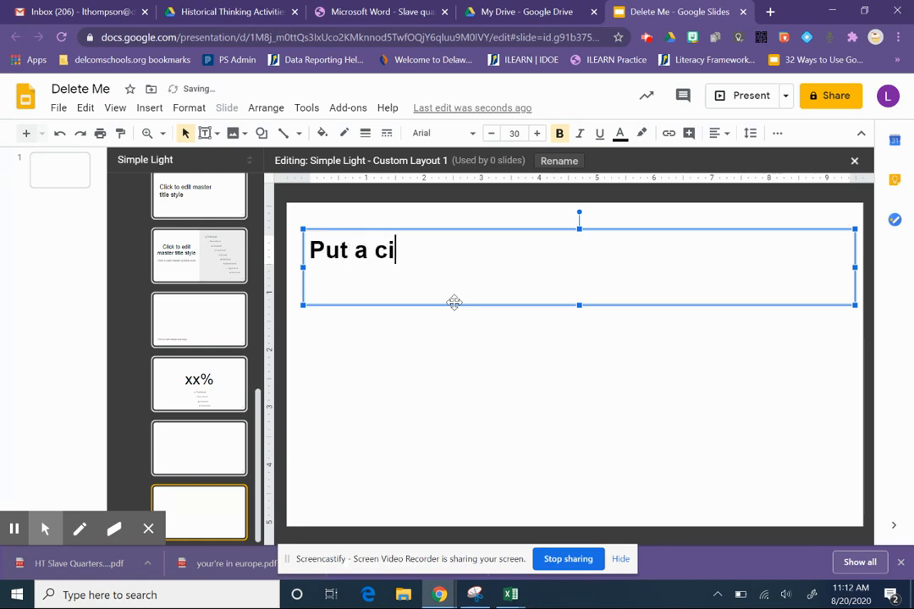
pyautogui.write('rcle around the n')
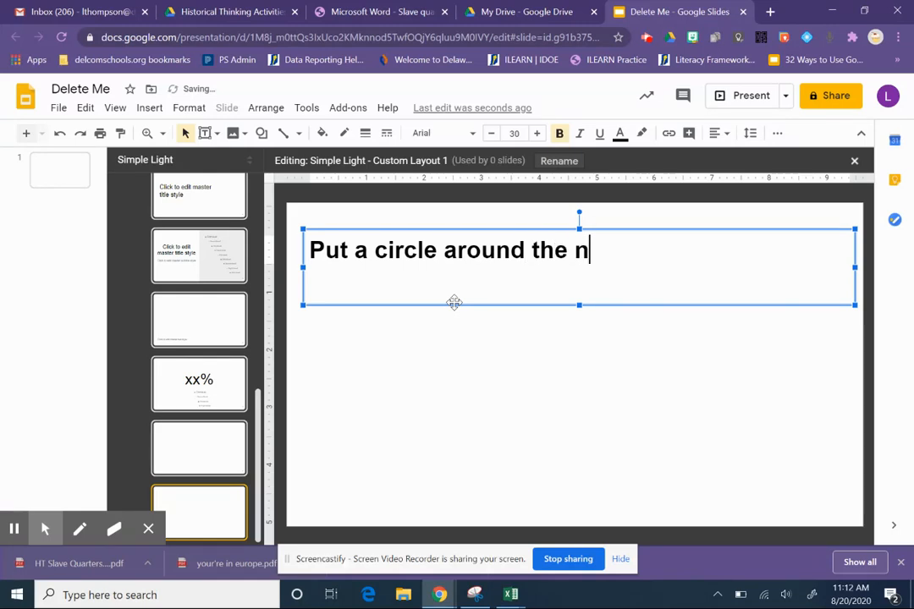
pyautogui.write('oun and a')
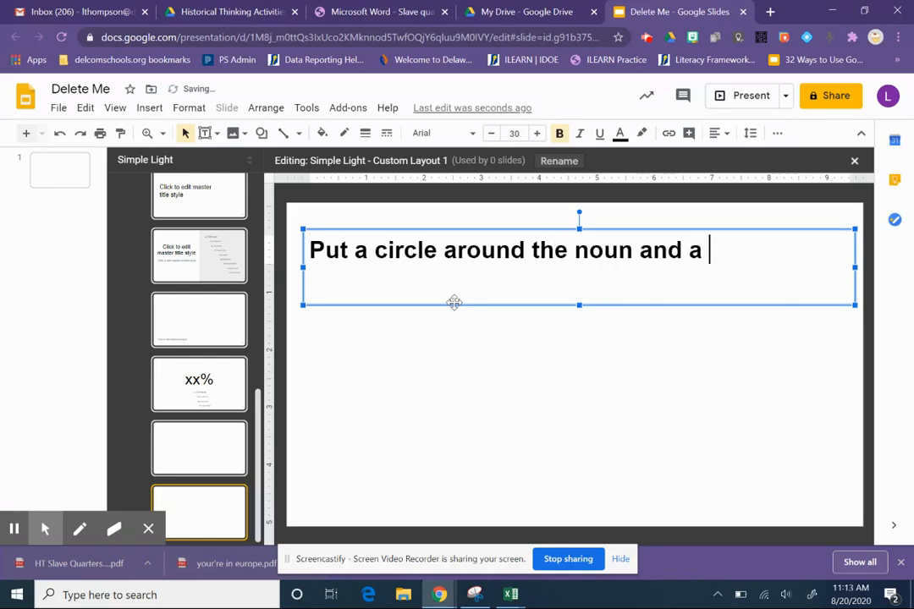
pyautogui.write('box around the')
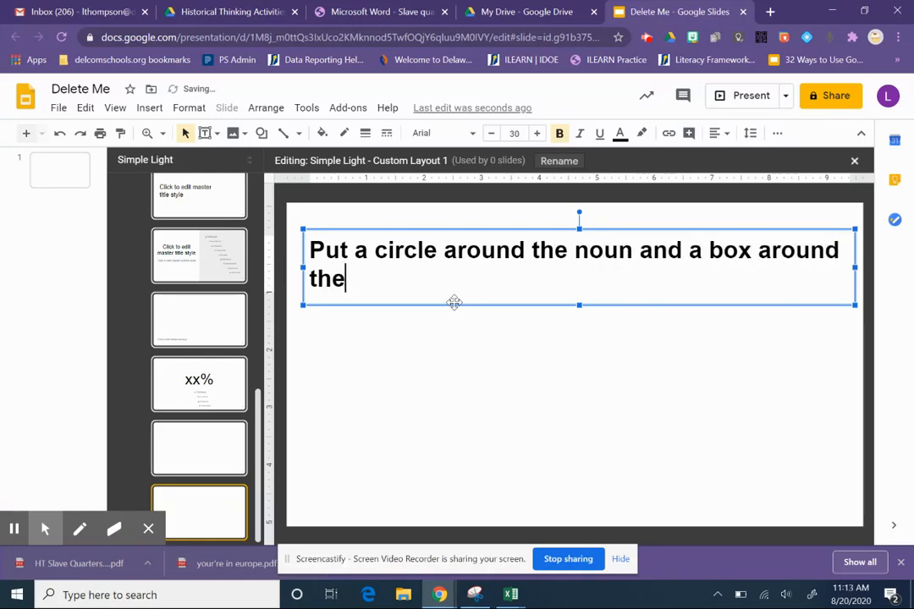
pyautogui.write('verb.')
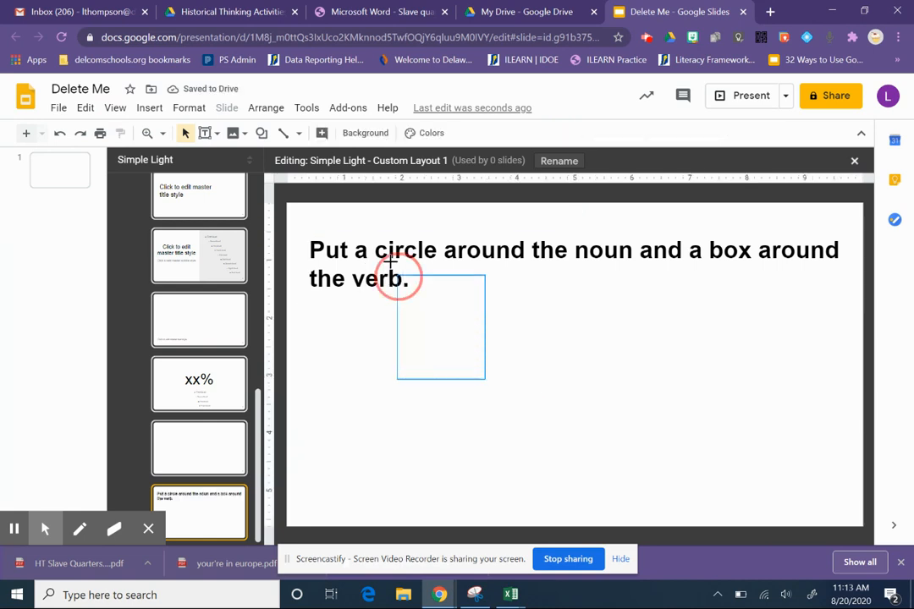
pyautogui.moveTo(204, 134)
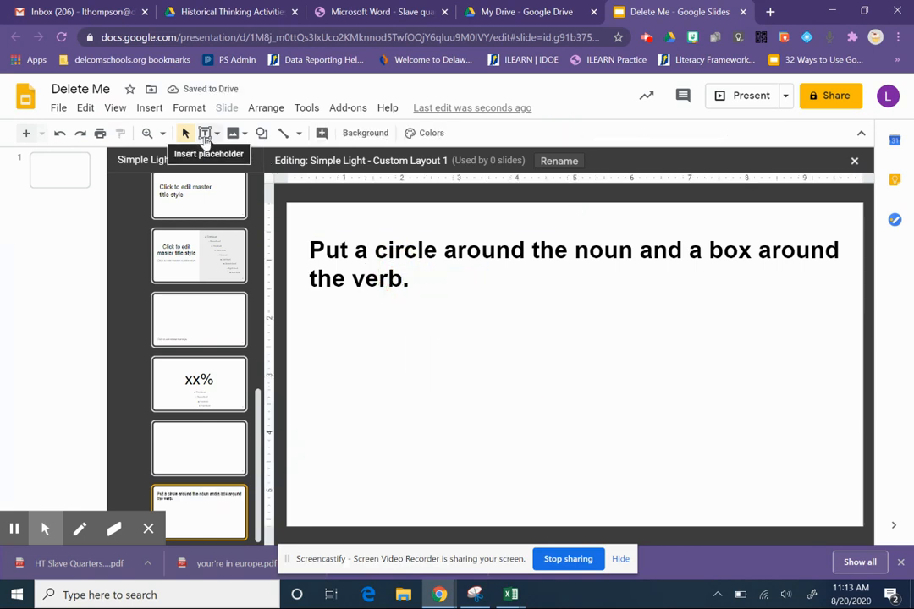
# - Draw a second text box below the instruction and increase its font size
pyautogui.click(204, 133)
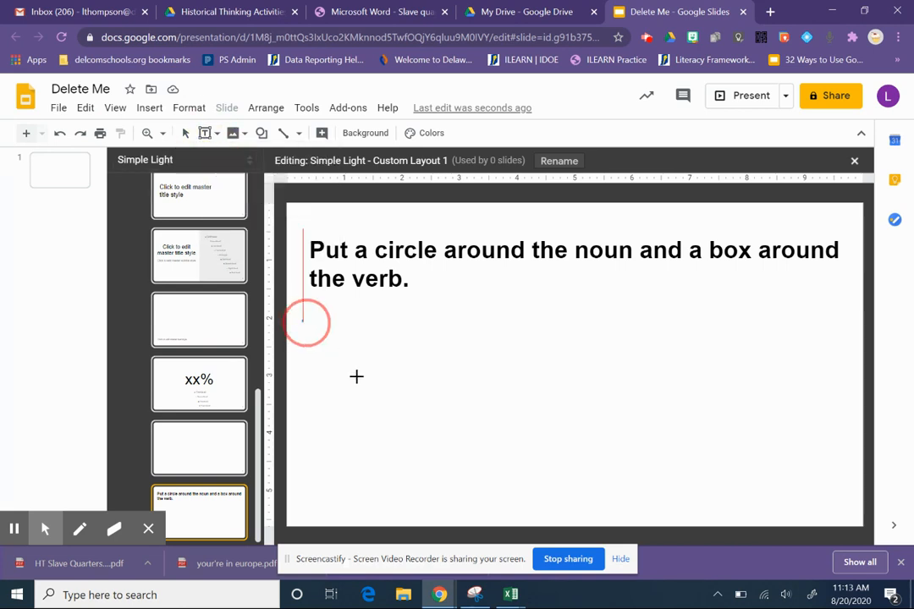
pyautogui.moveTo(306, 323); pyautogui.dragTo(838, 409)
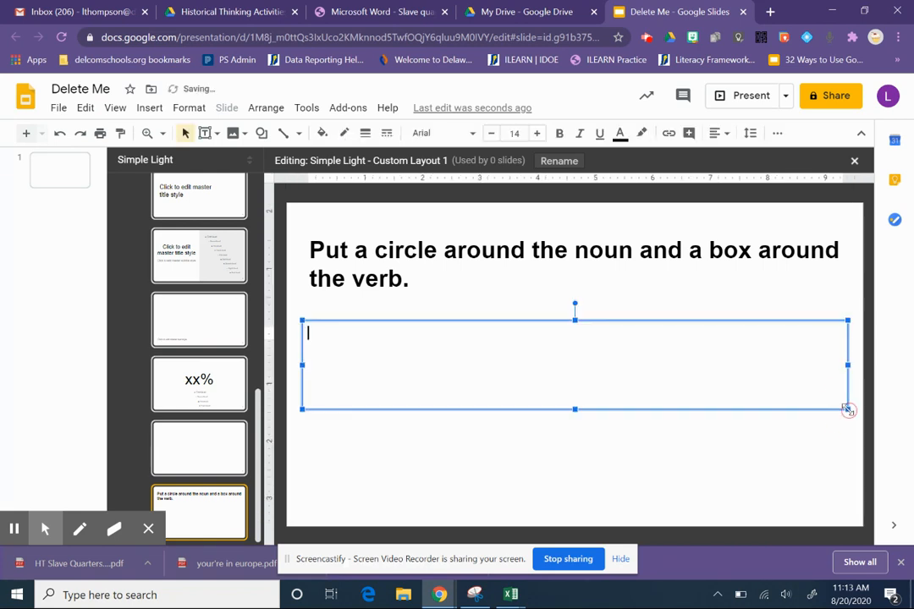
pyautogui.moveTo(495, 215)
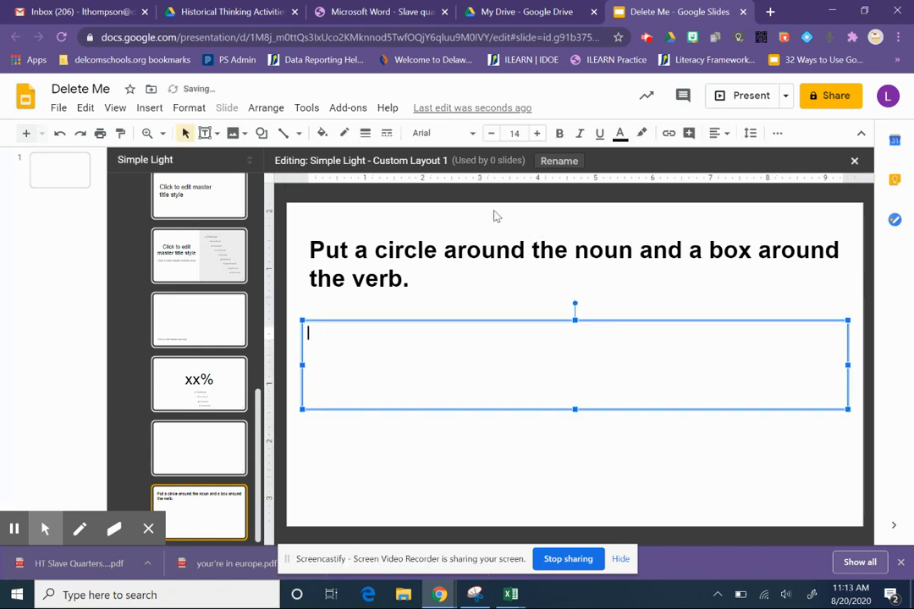
pyautogui.moveTo(536, 133)
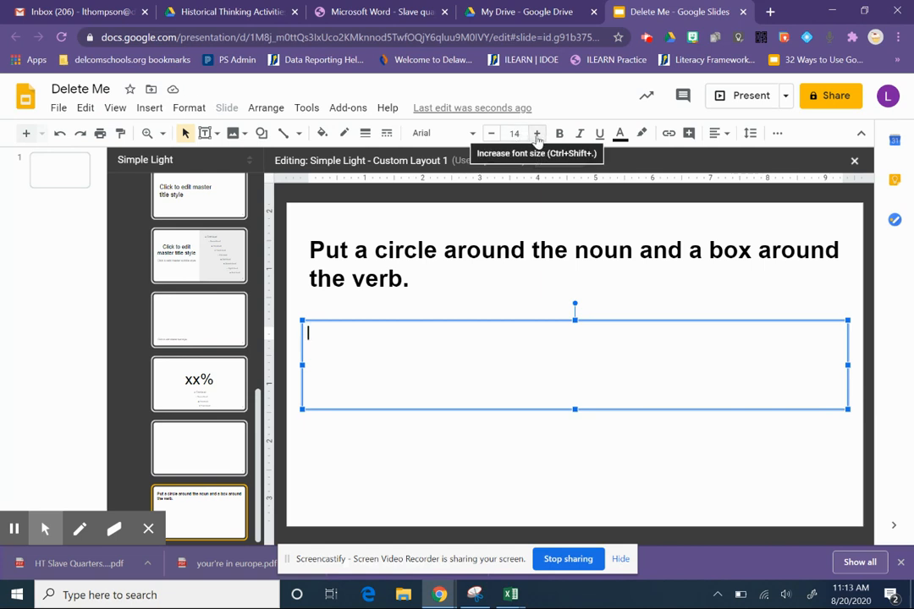
pyautogui.click(538, 133)
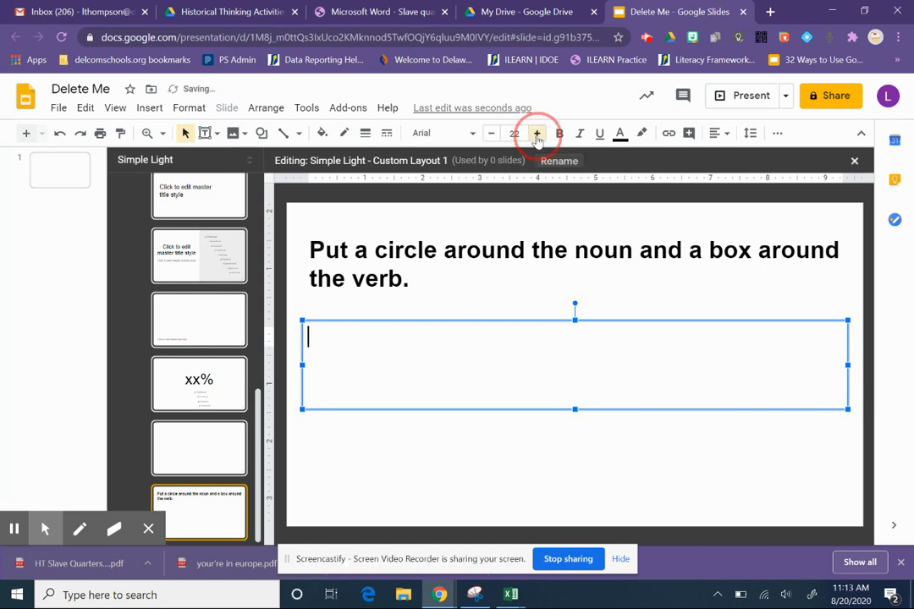
pyautogui.click(536, 133)
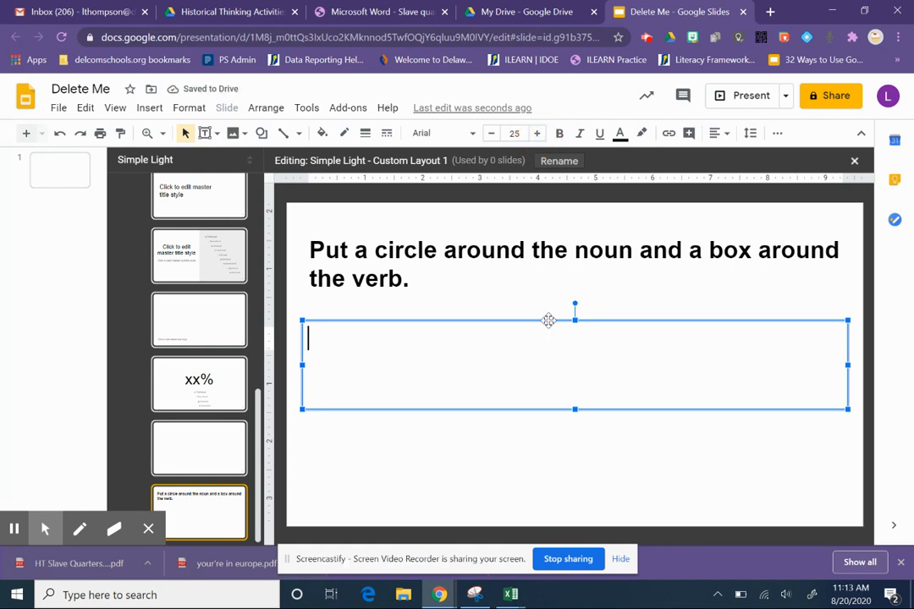
# - Type 'The little dog ran quickly across the street.' into the new box
pyautogui.write('The little dog ran qui')
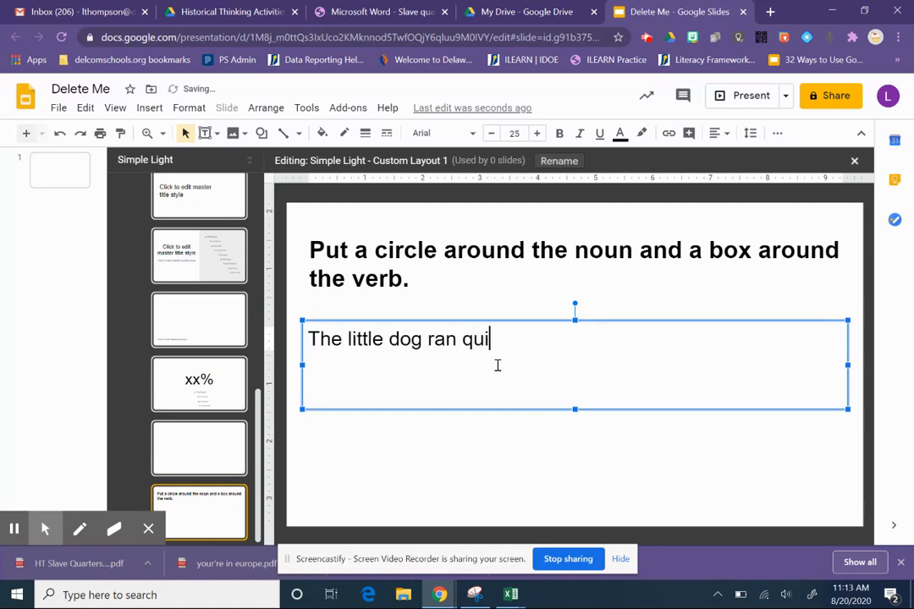
pyautogui.write('ckly')
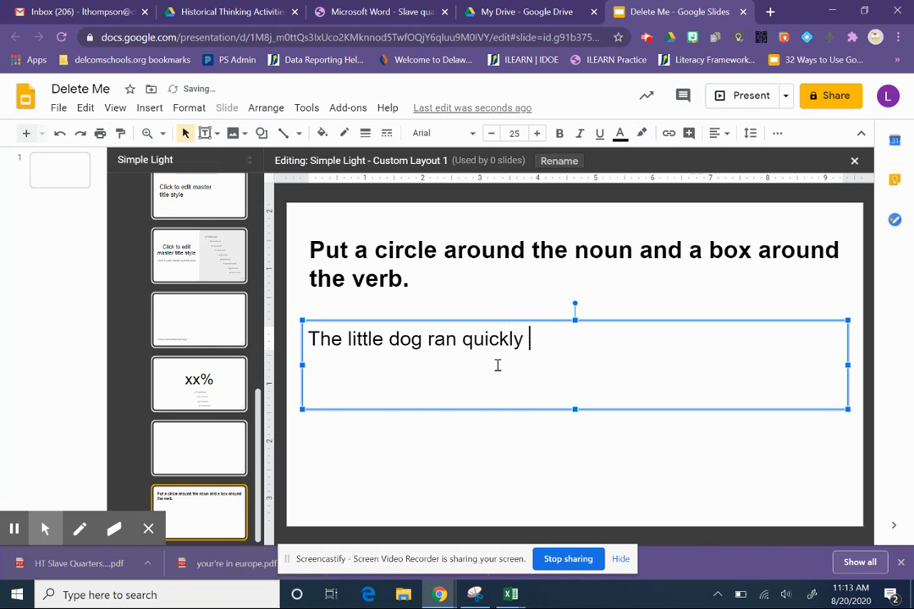
pyautogui.write('across the str')
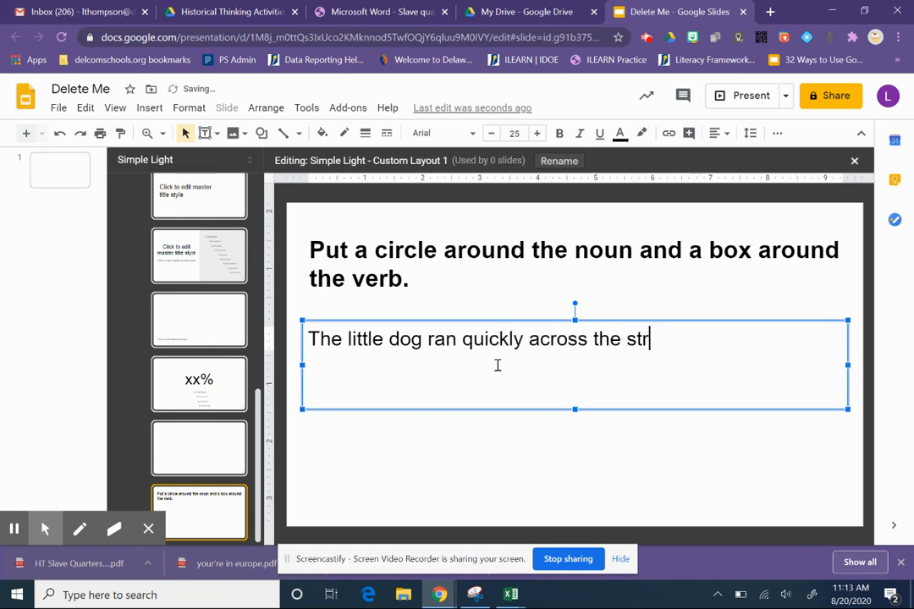
pyautogui.write('eet.')
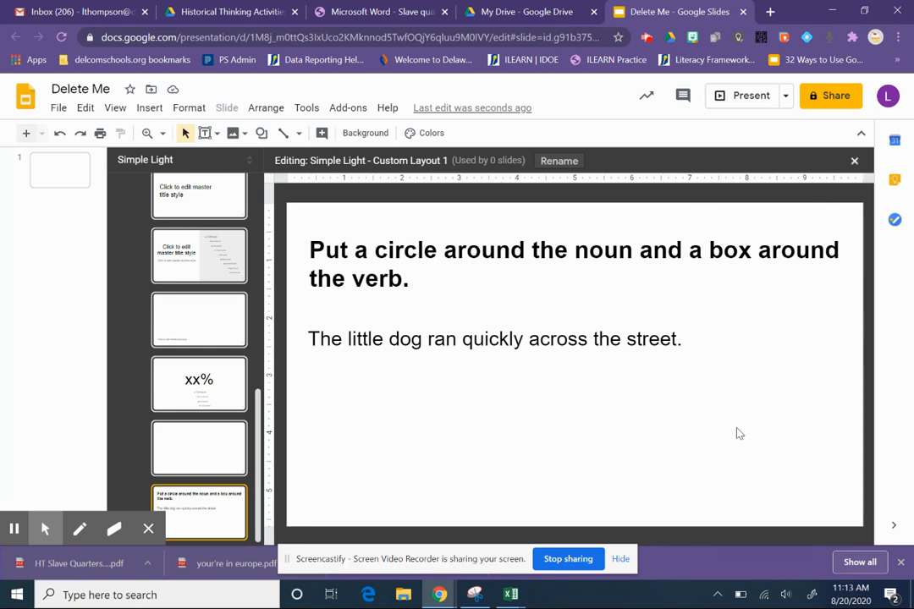
pyautogui.moveTo(382, 235)
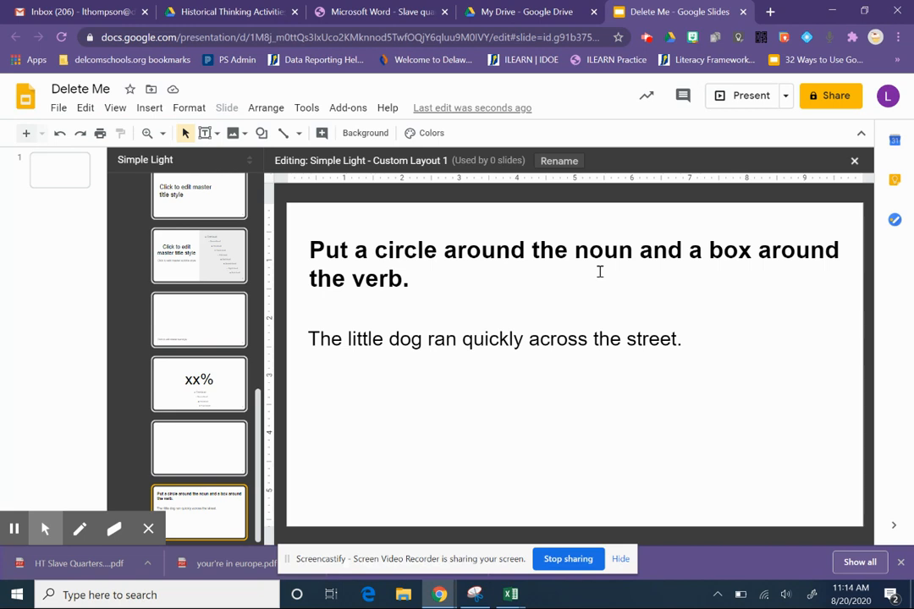
pyautogui.moveTo(466, 286)
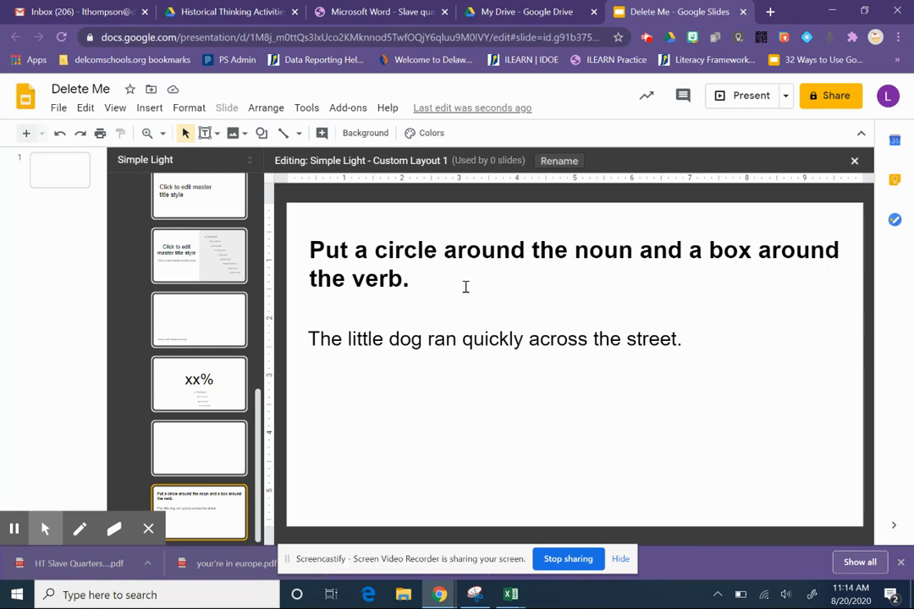
pyautogui.moveTo(567, 255)
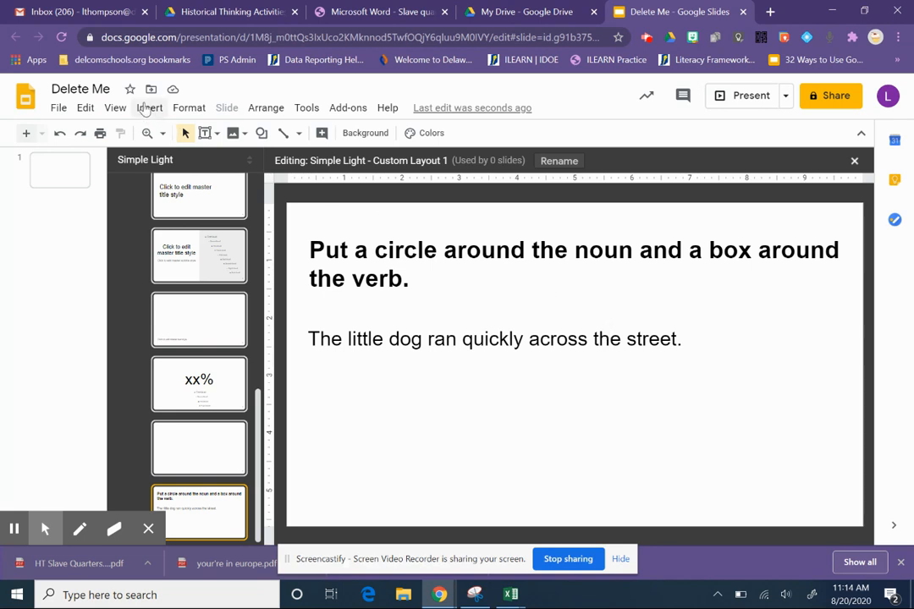
pyautogui.click(149, 107)
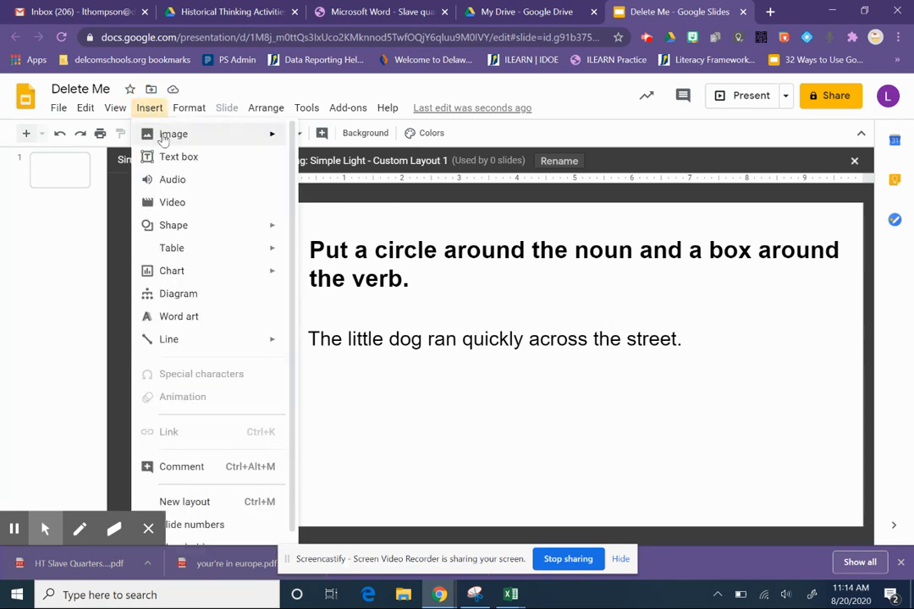
pyautogui.click(174, 133)
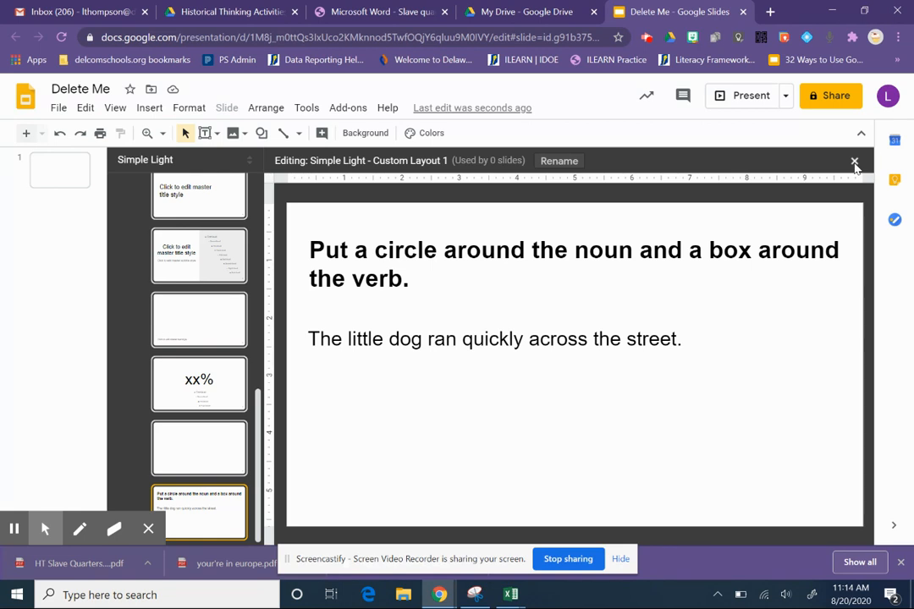
# - Close the layout editor and apply Custom Layout 1 to slide 1
pyautogui.click(855, 162)
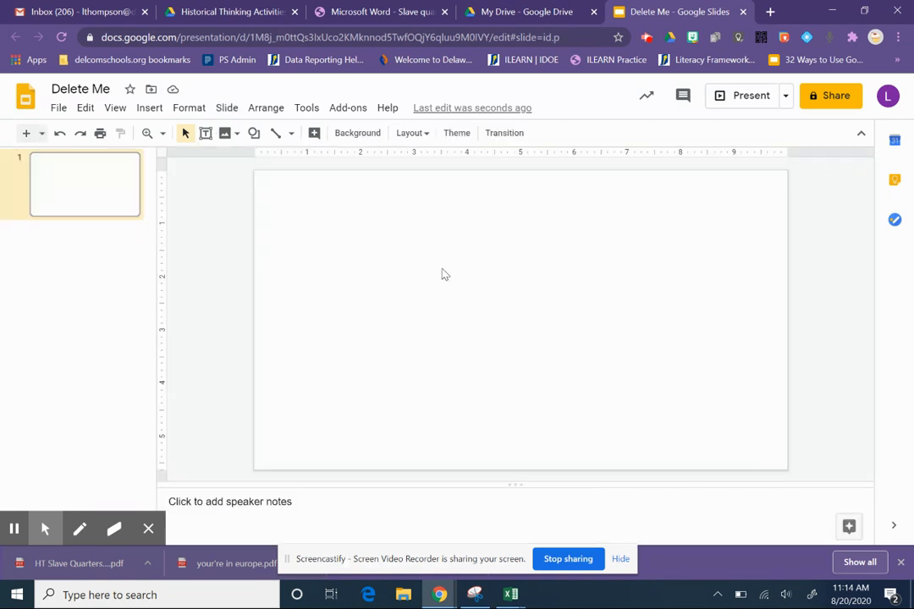
pyautogui.moveTo(412, 133)
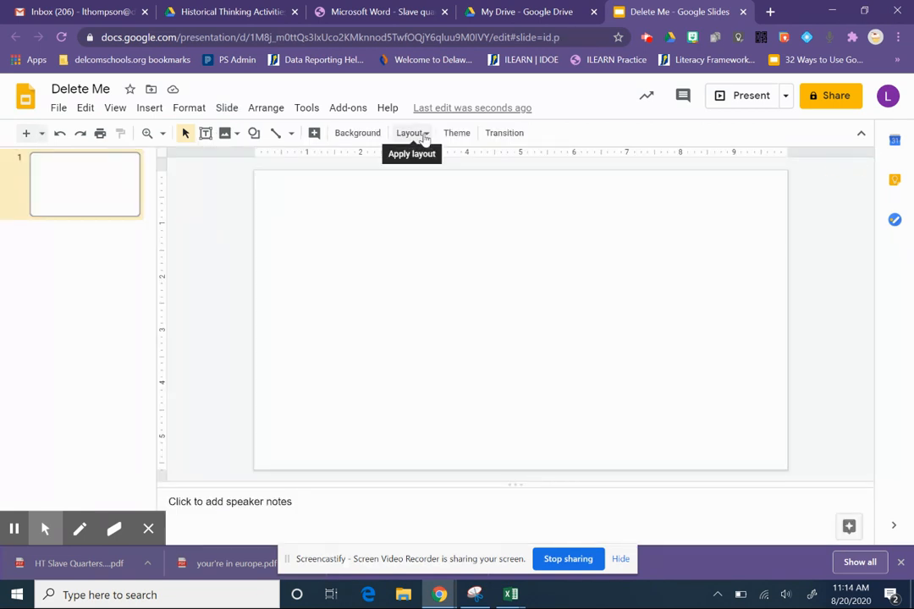
pyautogui.click(410, 133)
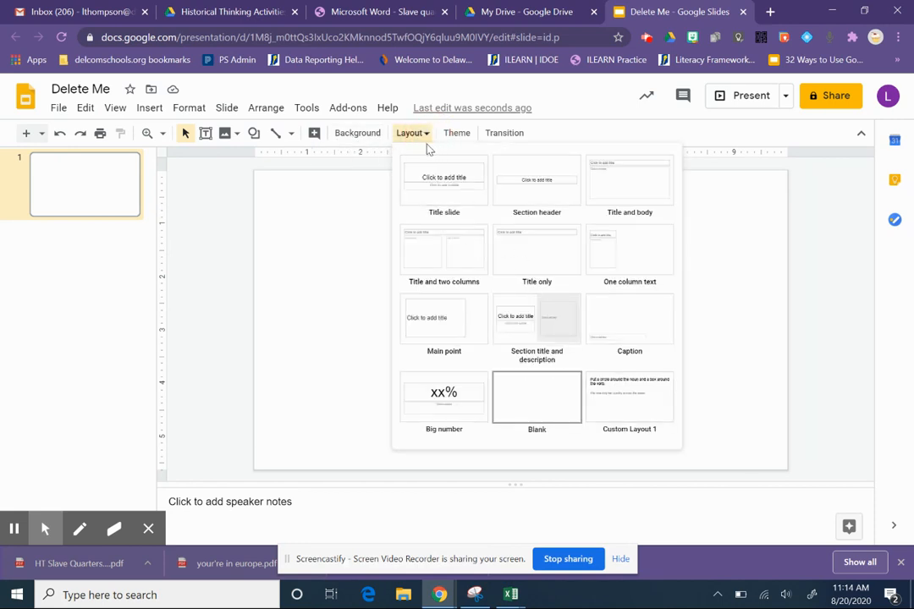
pyautogui.moveTo(630, 397)
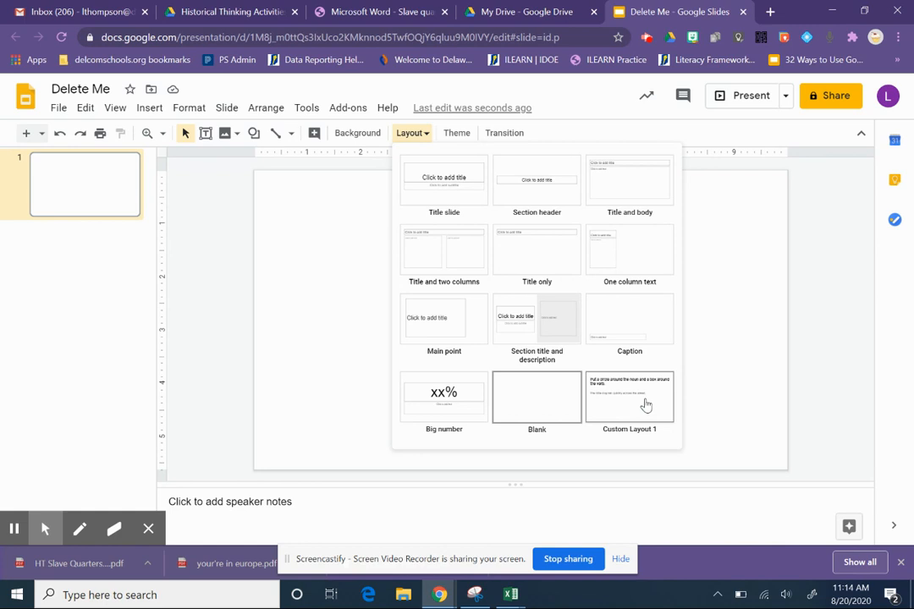
pyautogui.click(630, 396)
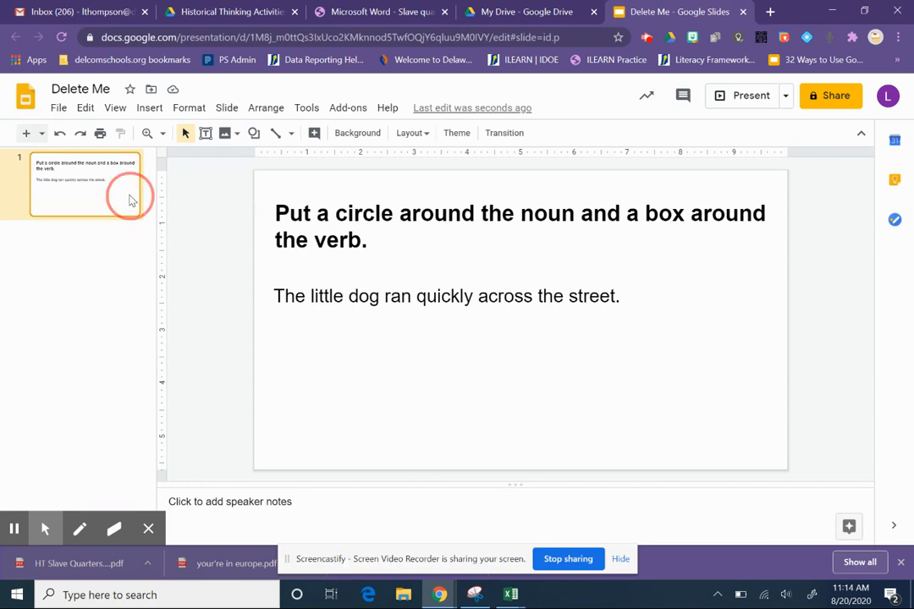
pyautogui.rightClick(131, 199)
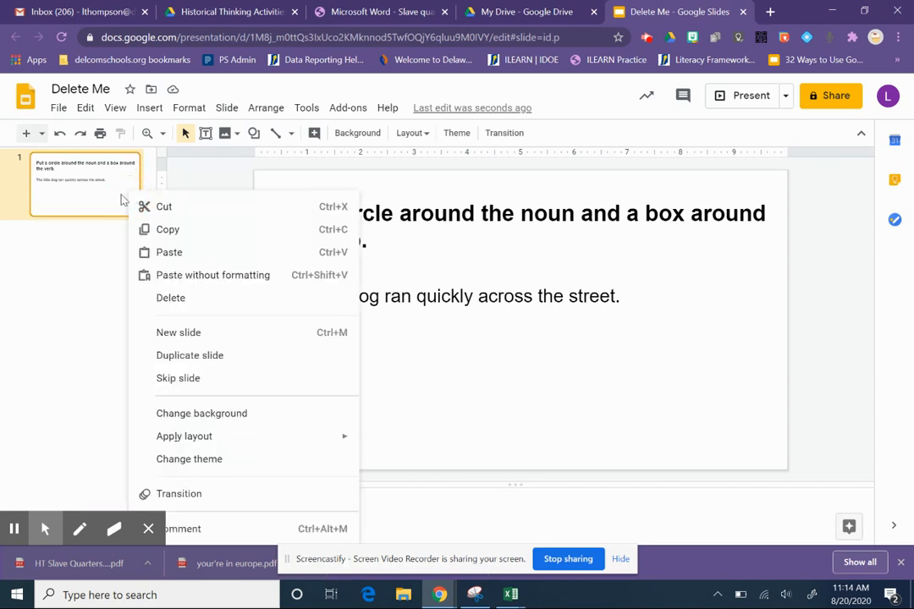
pyautogui.moveTo(71, 203)
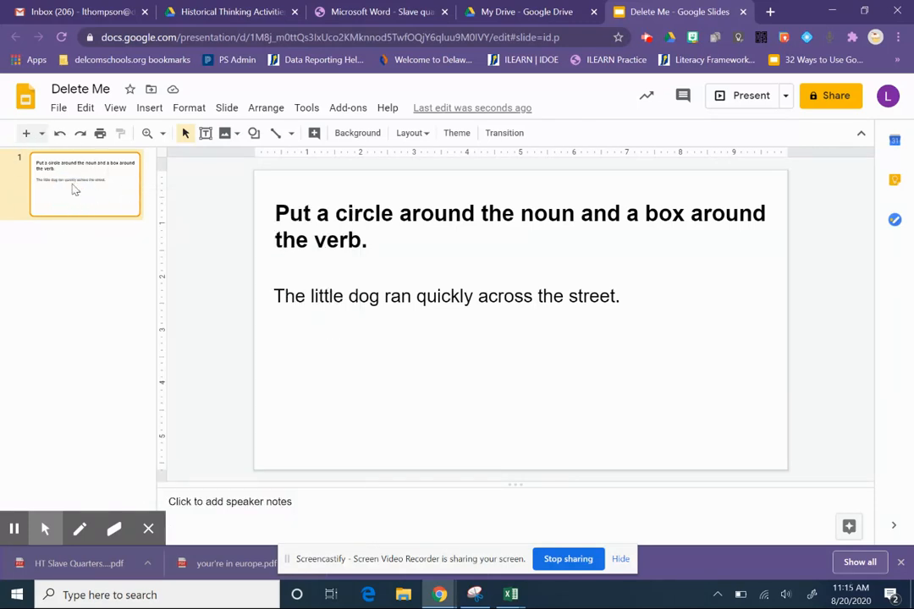
pyautogui.moveTo(226, 295)
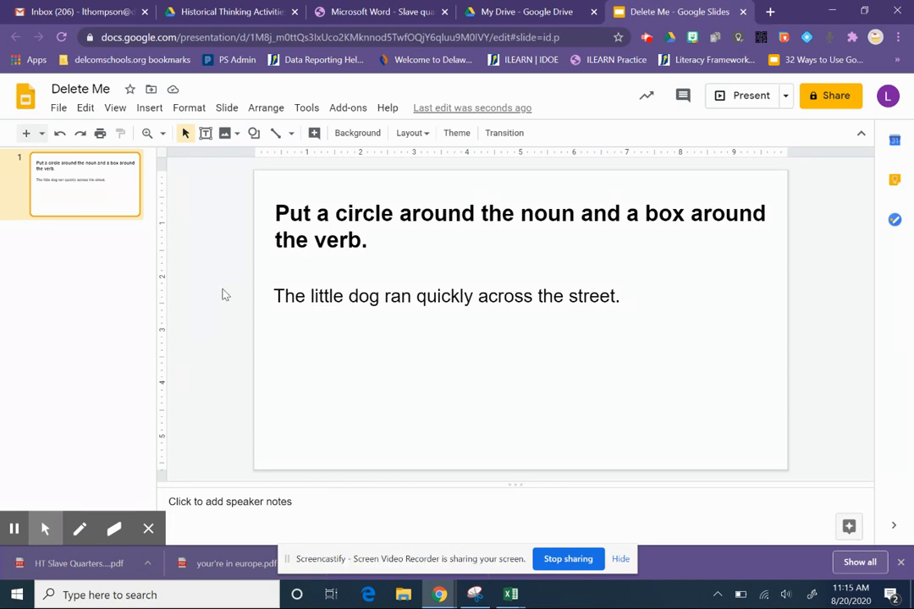
pyautogui.moveTo(59, 245)
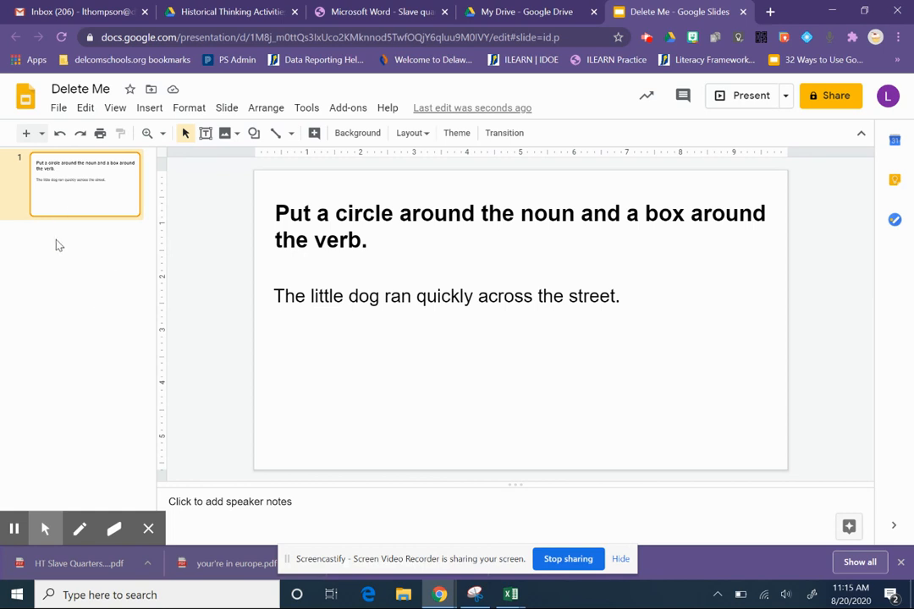
pyautogui.click(84, 254)
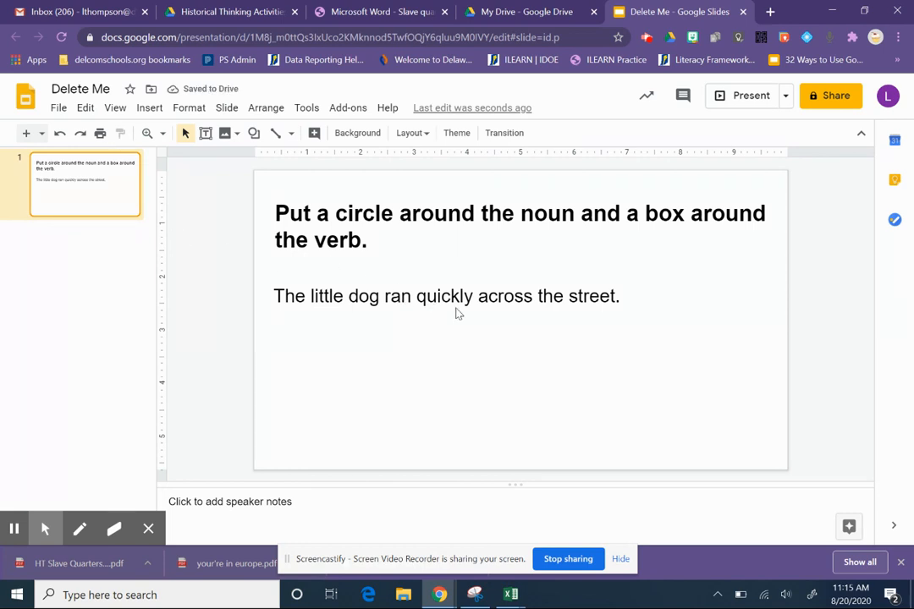
pyautogui.moveTo(440, 191)
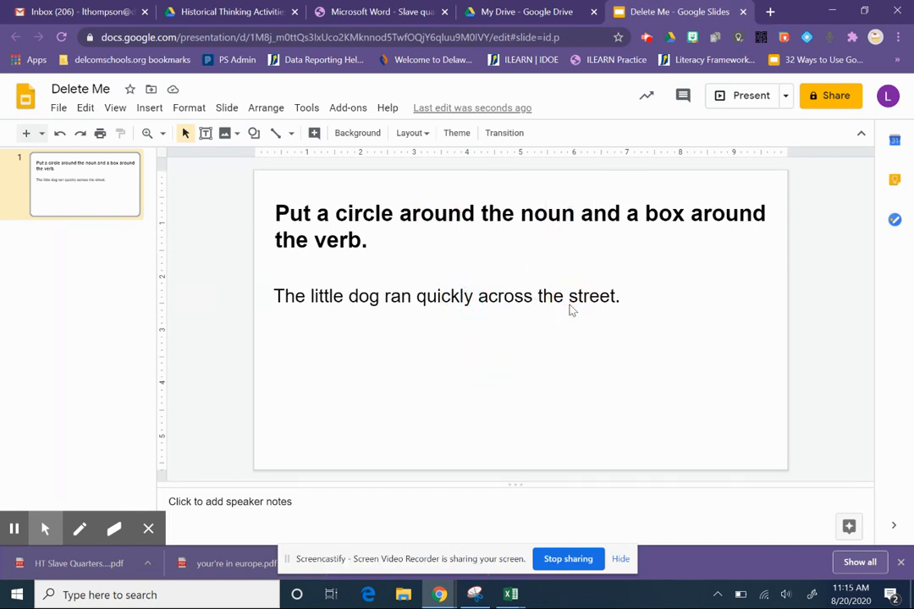
pyautogui.moveTo(715, 316)
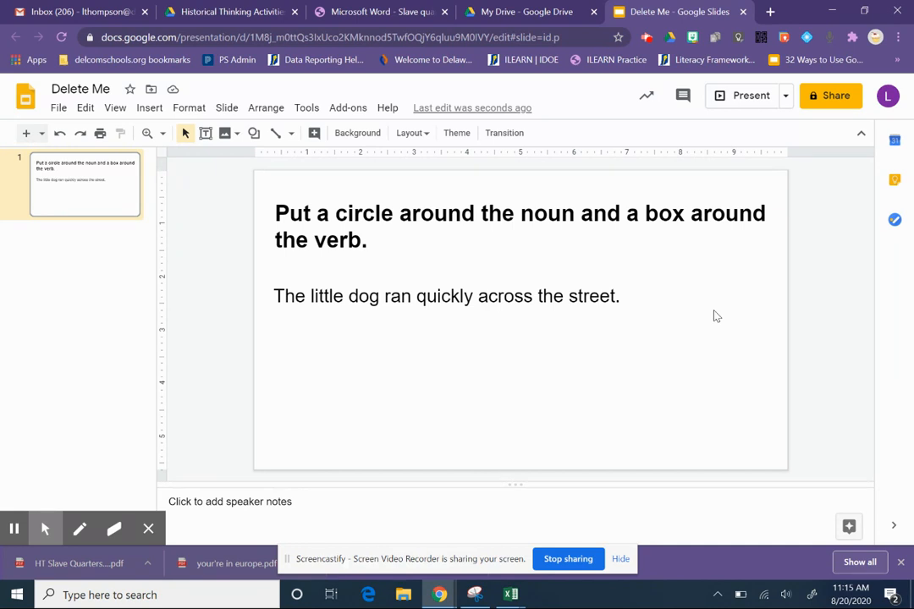
pyautogui.moveTo(588, 209)
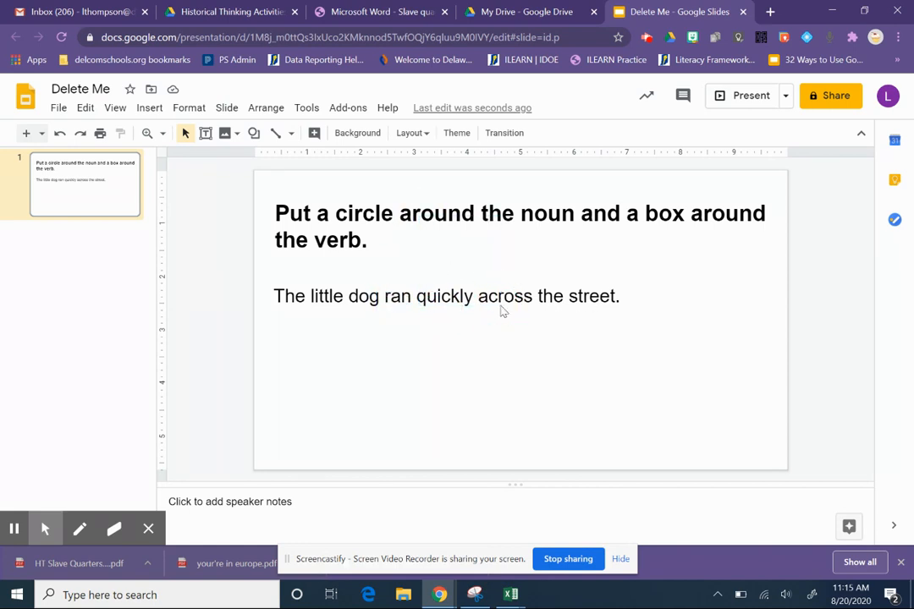
pyautogui.moveTo(457, 242)
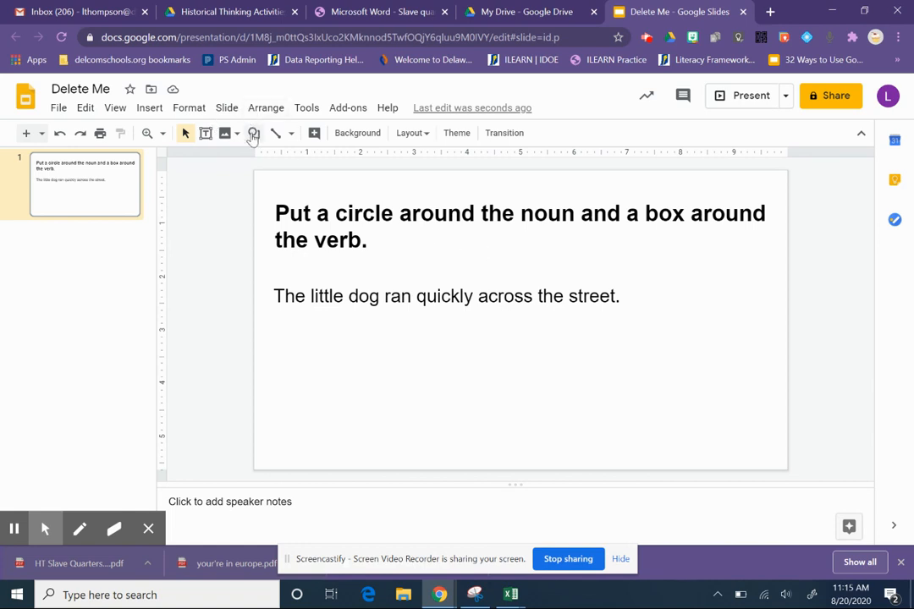
# - Give the oval around 'dog' a red 3px outline
pyautogui.click(253, 133)
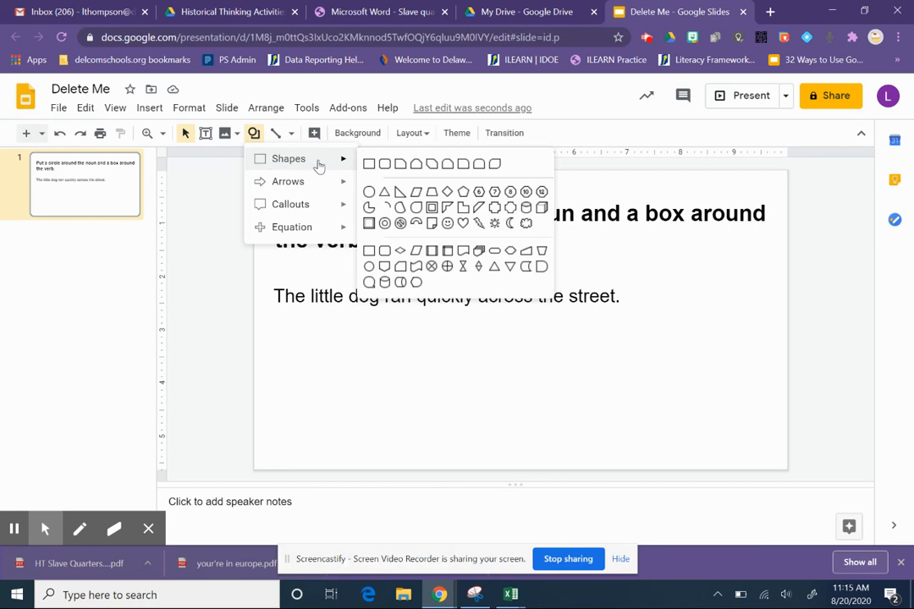
pyautogui.moveTo(369, 192)
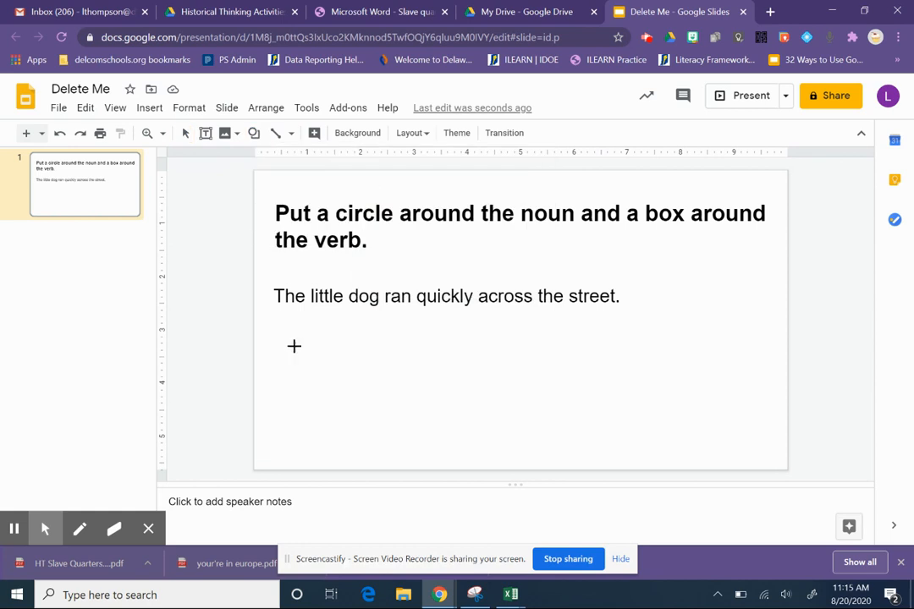
pyautogui.moveTo(341, 279)
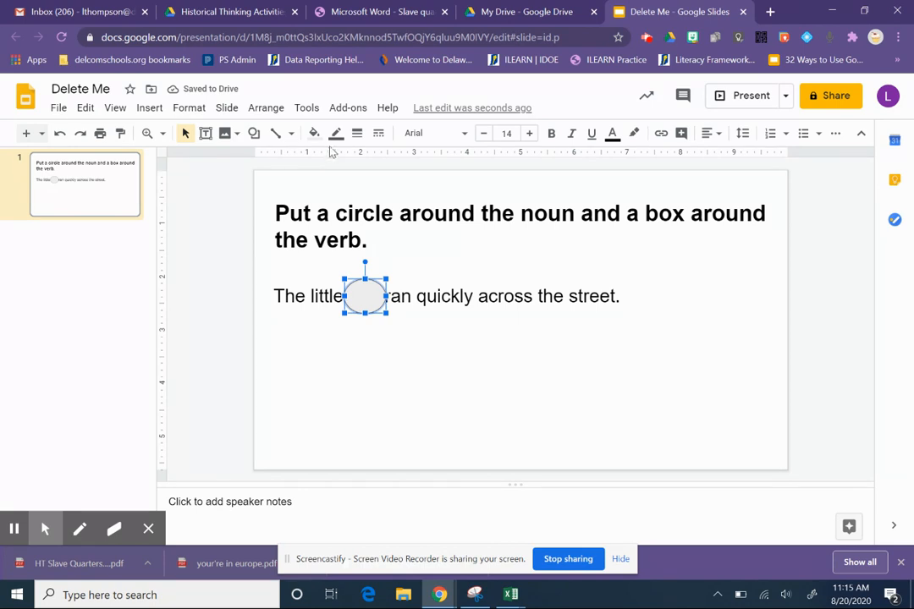
pyautogui.moveTo(314, 133)
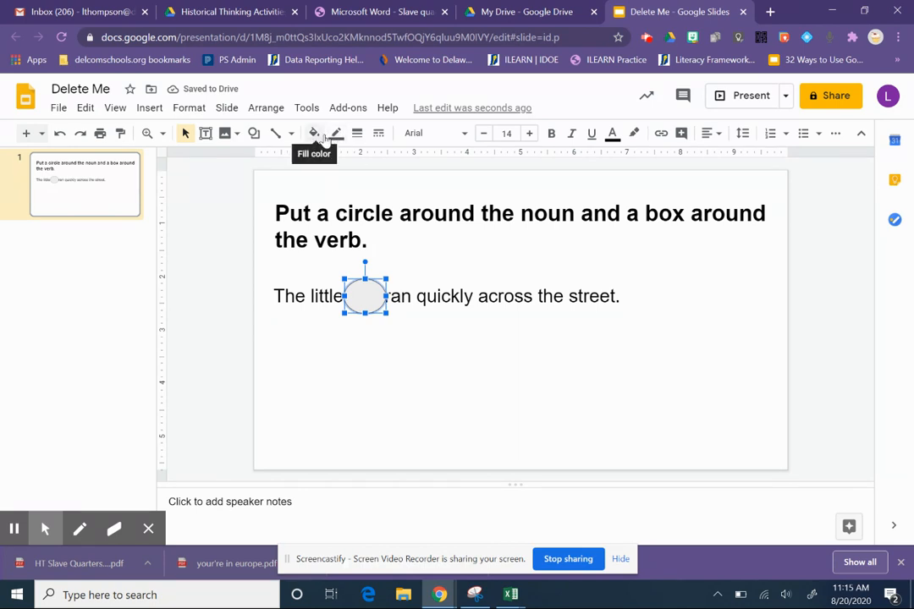
pyautogui.click(313, 133)
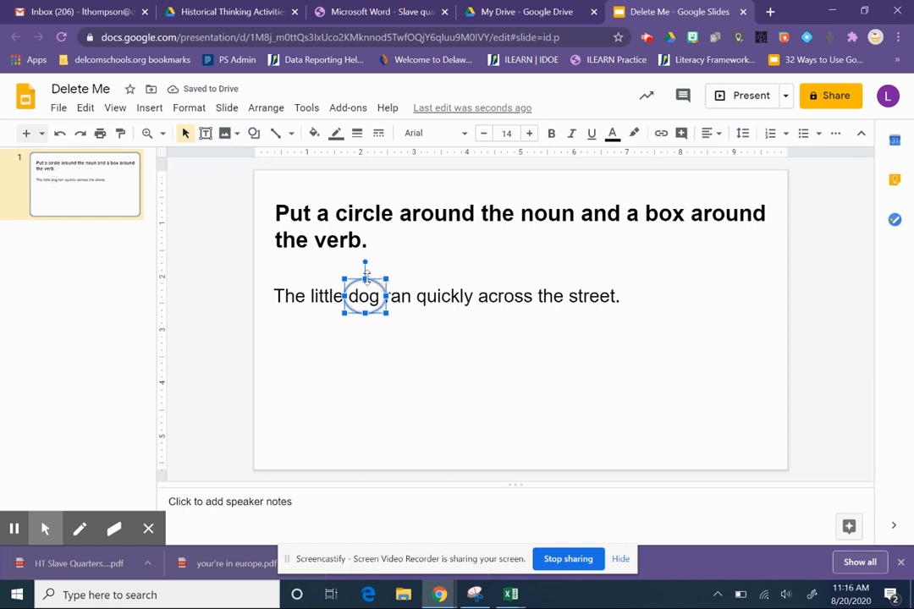
pyautogui.moveTo(336, 133)
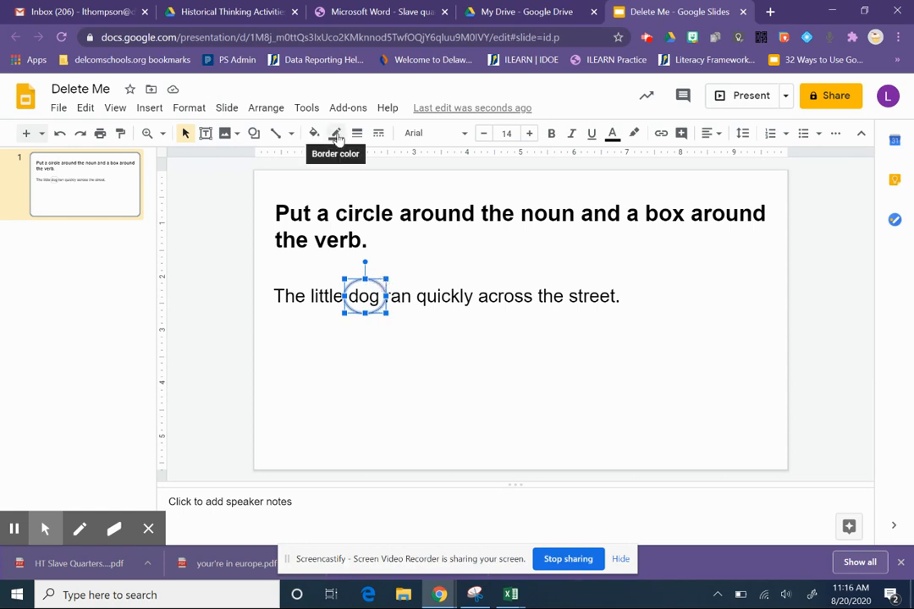
pyautogui.click(336, 133)
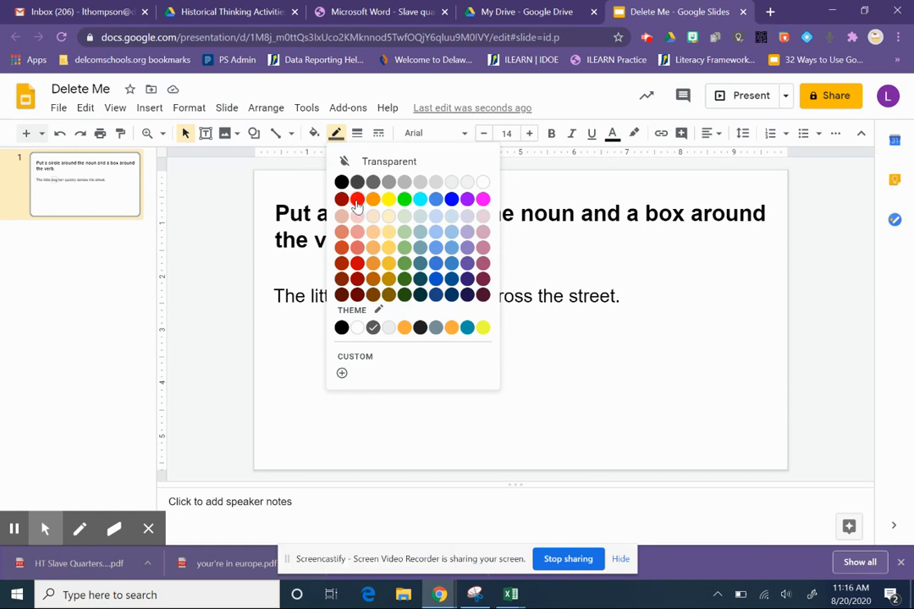
pyautogui.click(343, 199)
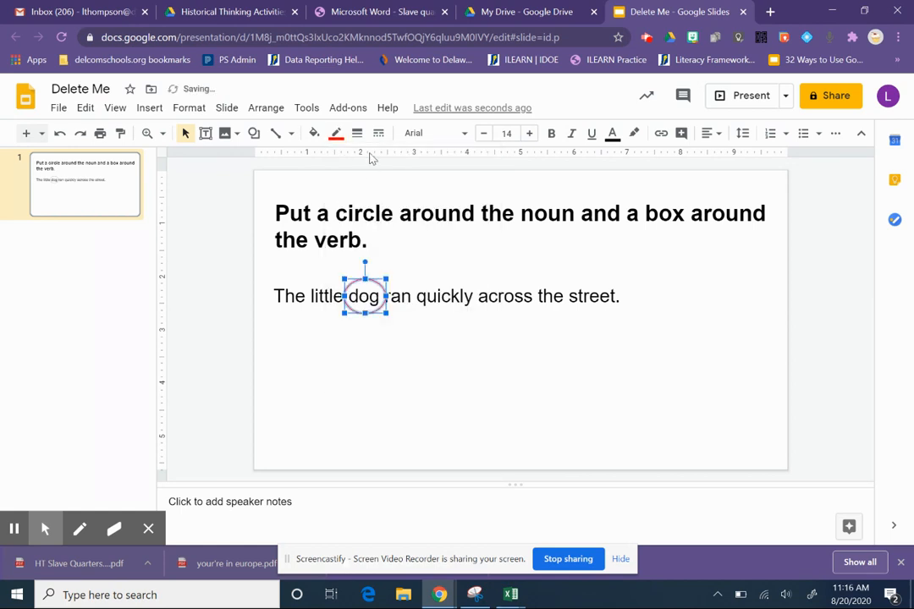
pyautogui.click(356, 133)
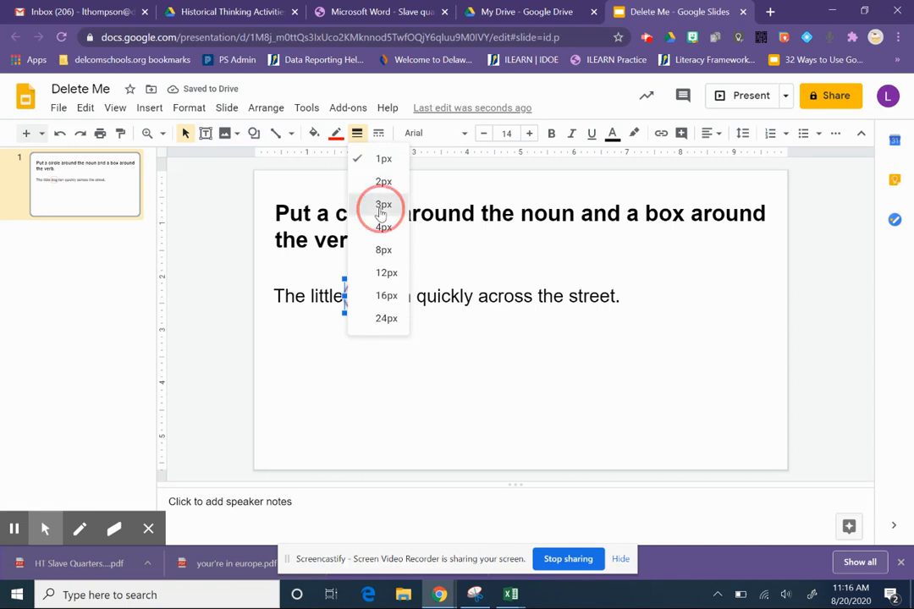
pyautogui.click(383, 205)
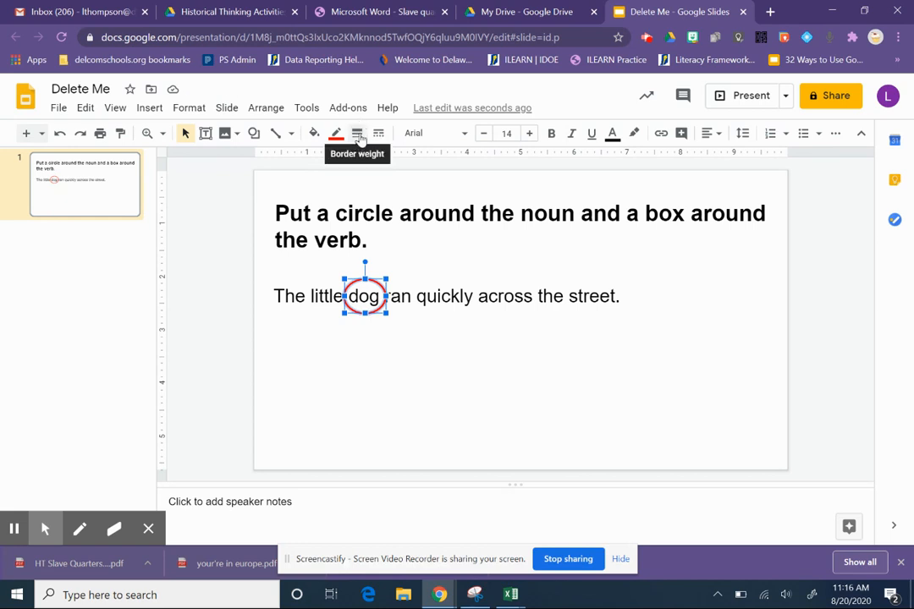
pyautogui.moveTo(400, 369)
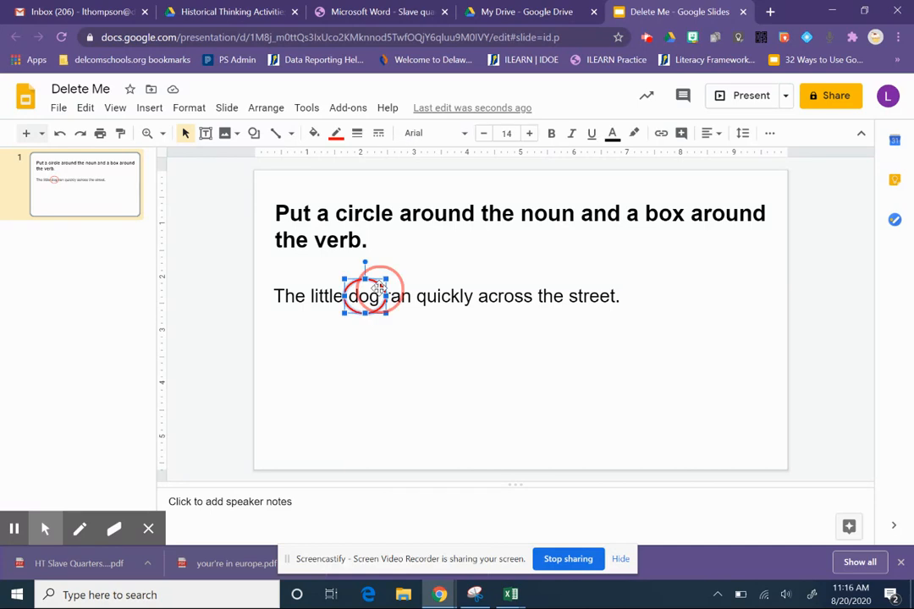
# - Drag the red oval off 'dog', try it around 'ran', then drop it lower-left
pyautogui.moveTo(378, 288); pyautogui.dragTo(355, 413)
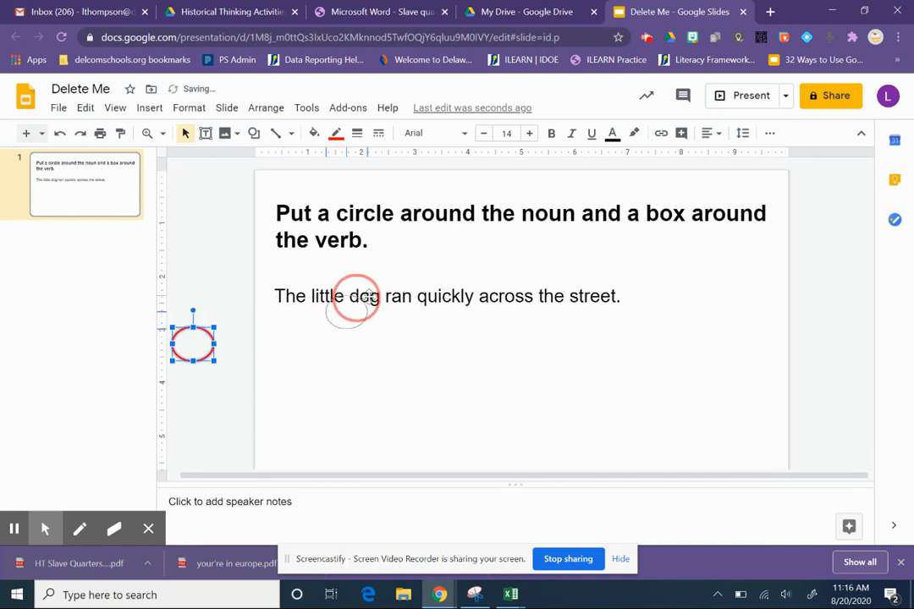
pyautogui.moveTo(193, 339); pyautogui.dragTo(388, 309)
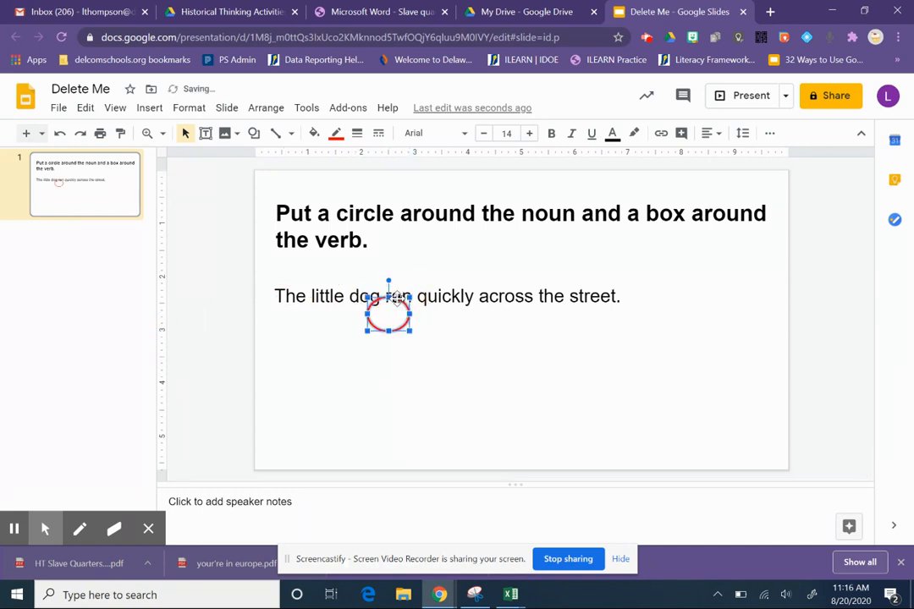
pyautogui.moveTo(387, 311); pyautogui.dragTo(394, 301)
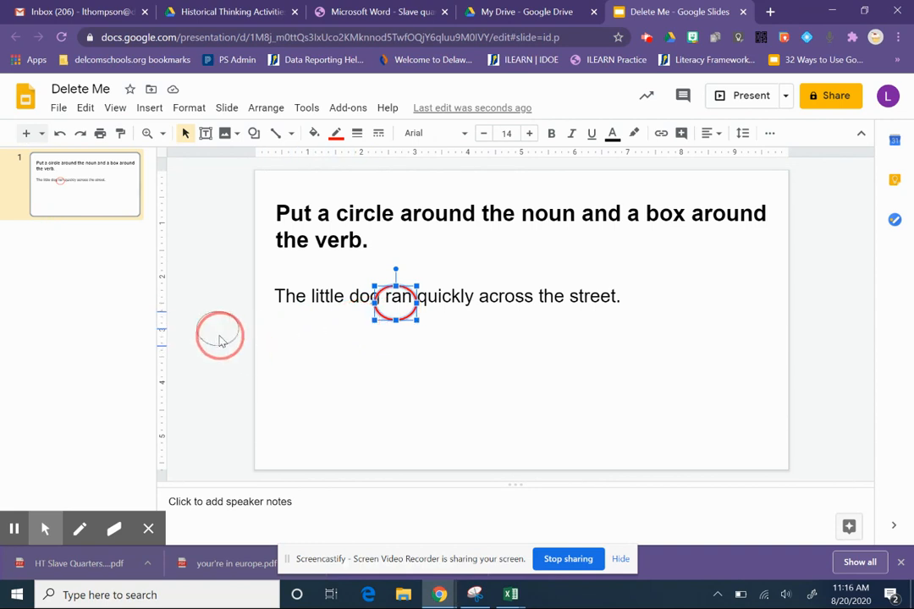
pyautogui.moveTo(220, 335); pyautogui.dragTo(224, 370)
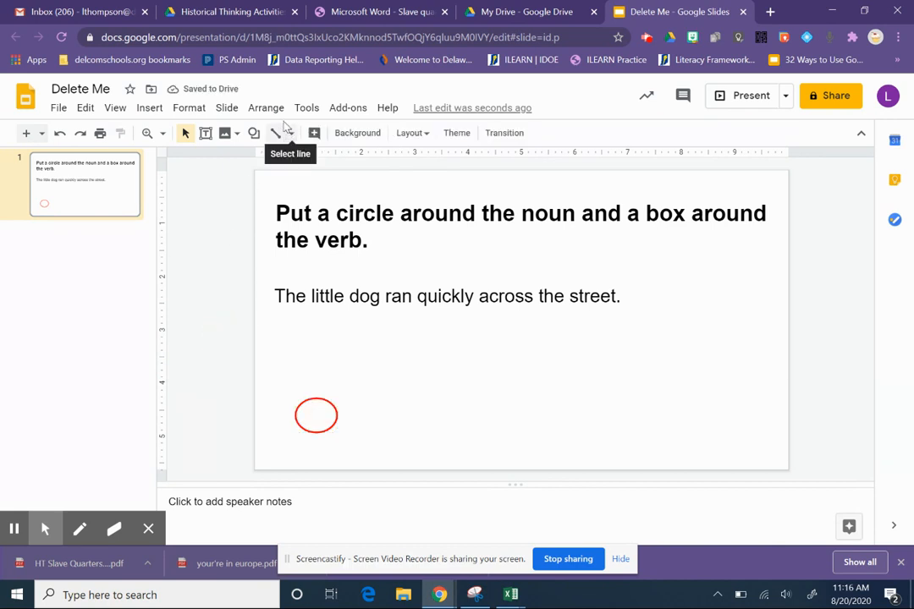
pyautogui.moveTo(254, 133)
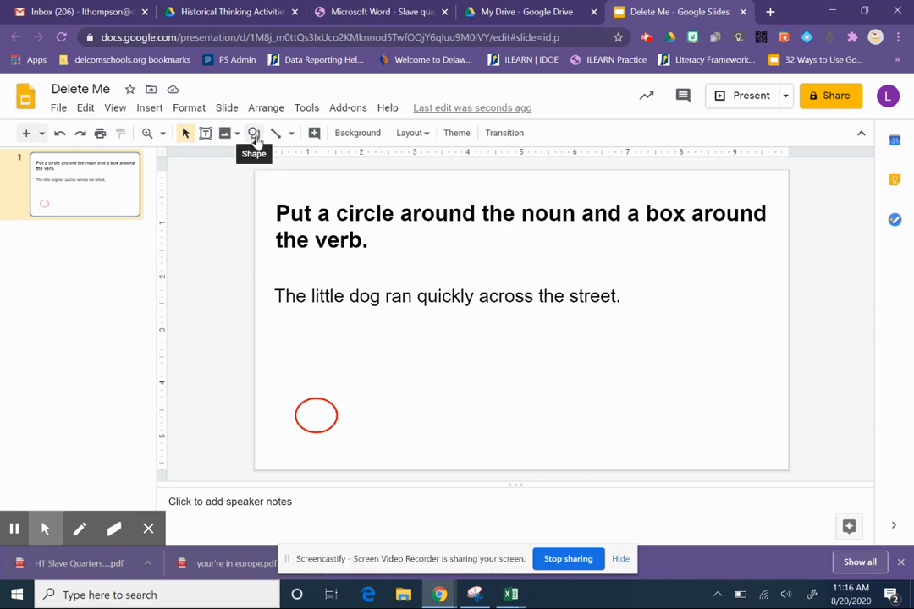
# - Draw a rectangle around 'street' and set its outline to purple
pyautogui.click(254, 132)
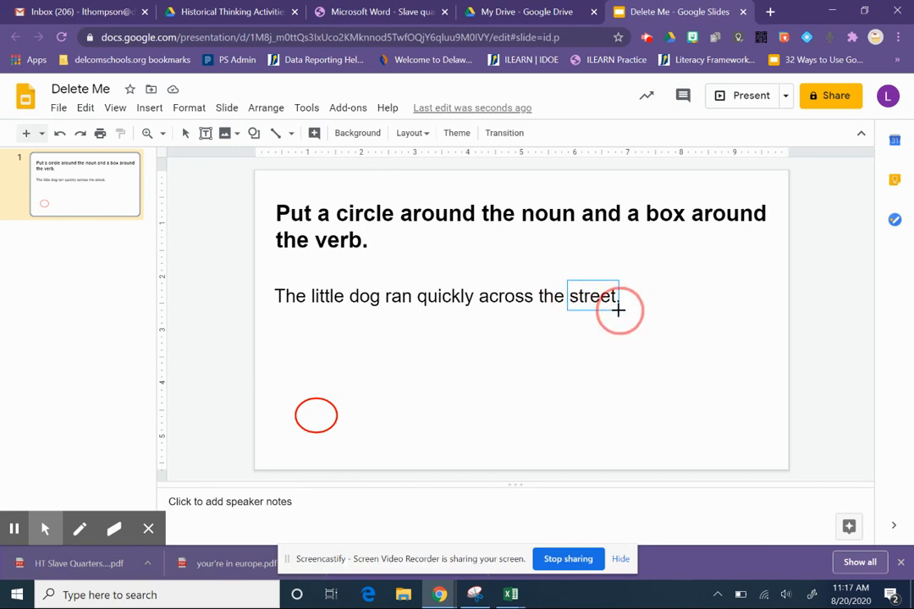
pyautogui.click(314, 133)
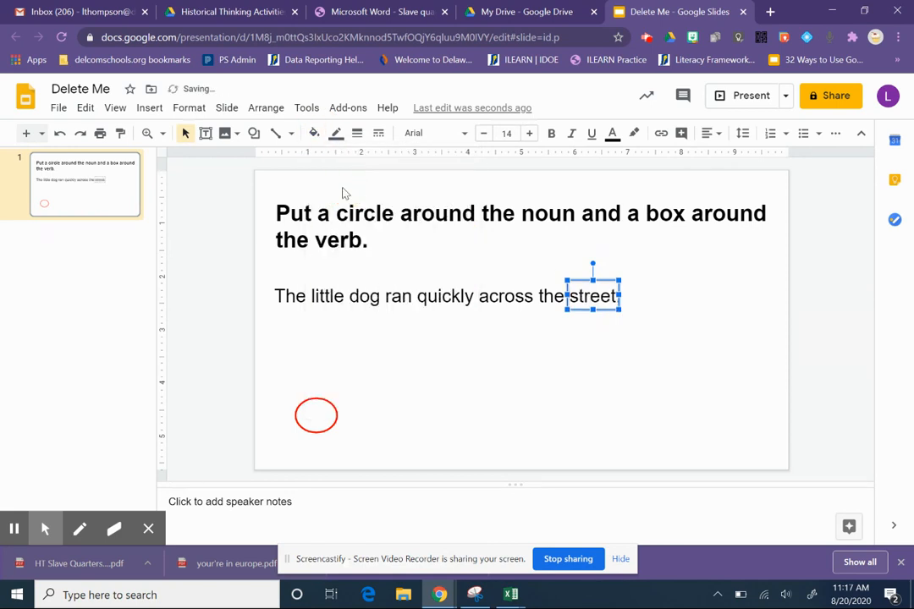
pyautogui.click(336, 132)
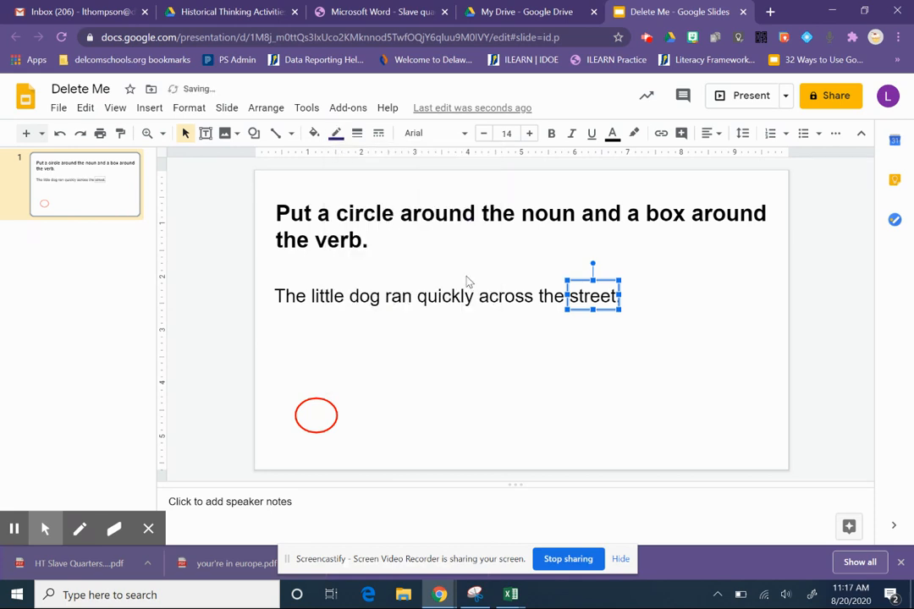
pyautogui.click(356, 133)
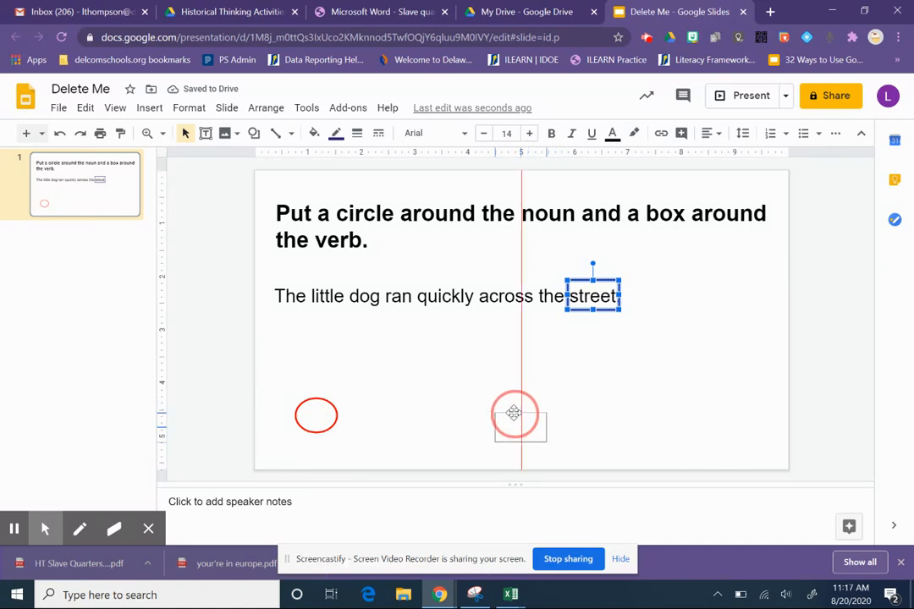
# - Move the purple box off the slide's left edge and deselect it
pyautogui.moveTo(514, 414); pyautogui.dragTo(490, 417)
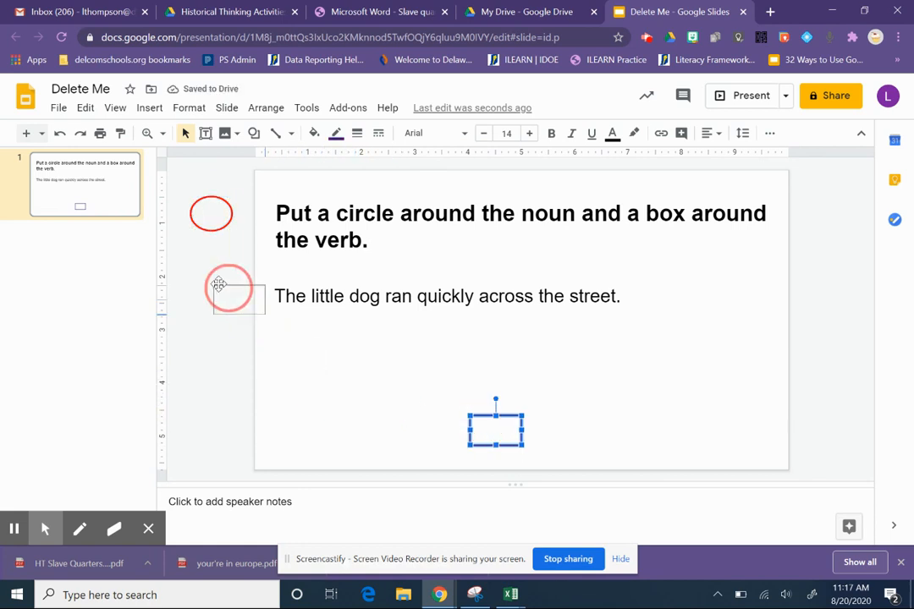
pyautogui.moveTo(496, 423); pyautogui.dragTo(220, 283)
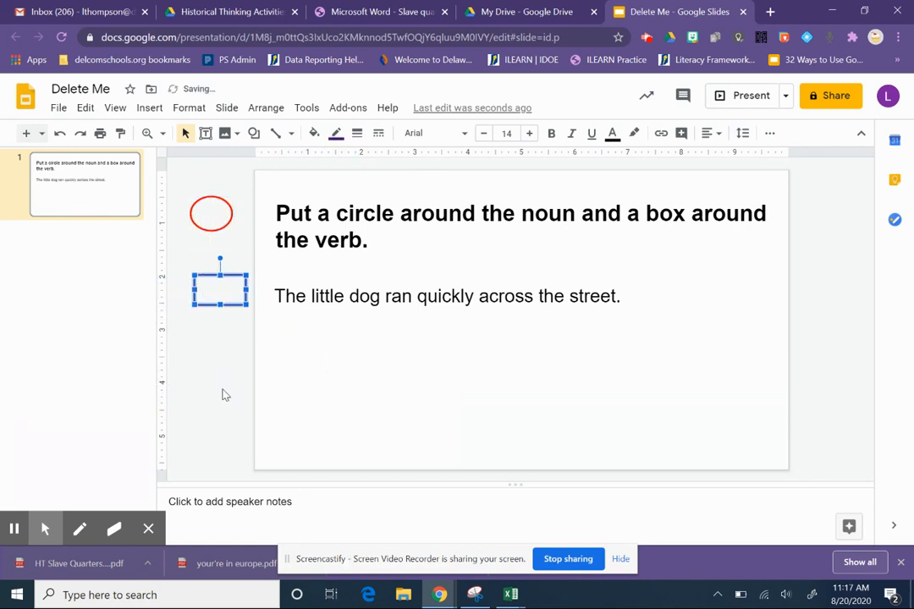
pyautogui.click(534, 440)
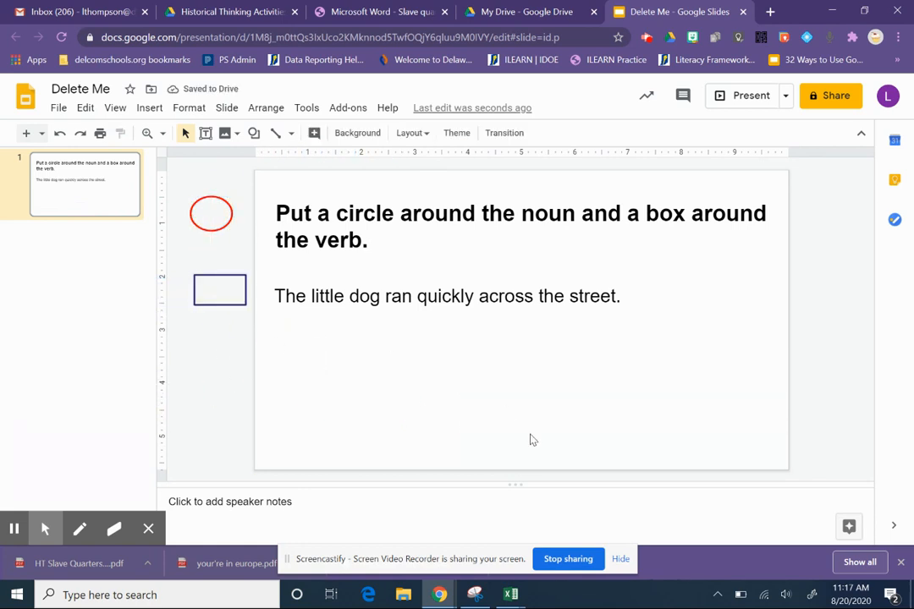
pyautogui.moveTo(254, 133)
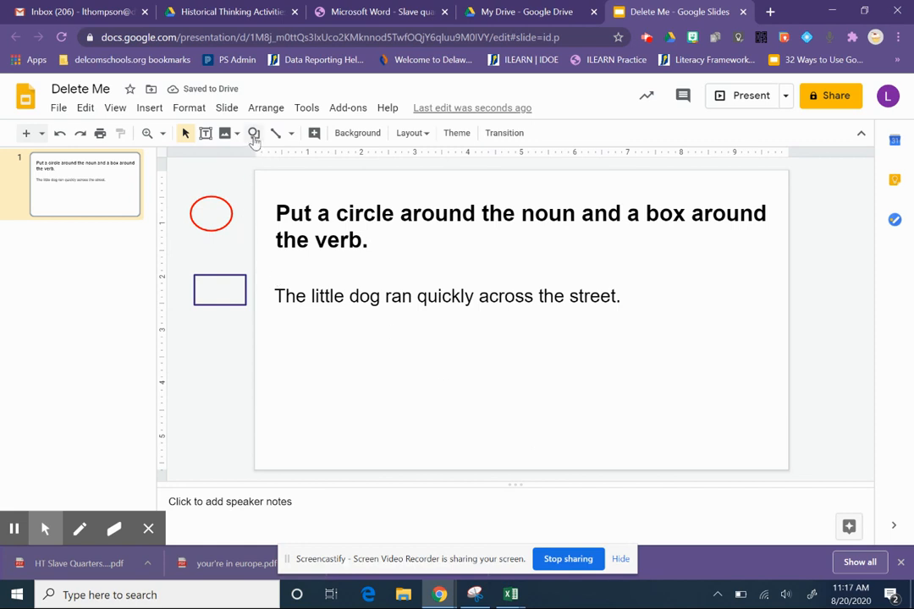
pyautogui.click(254, 133)
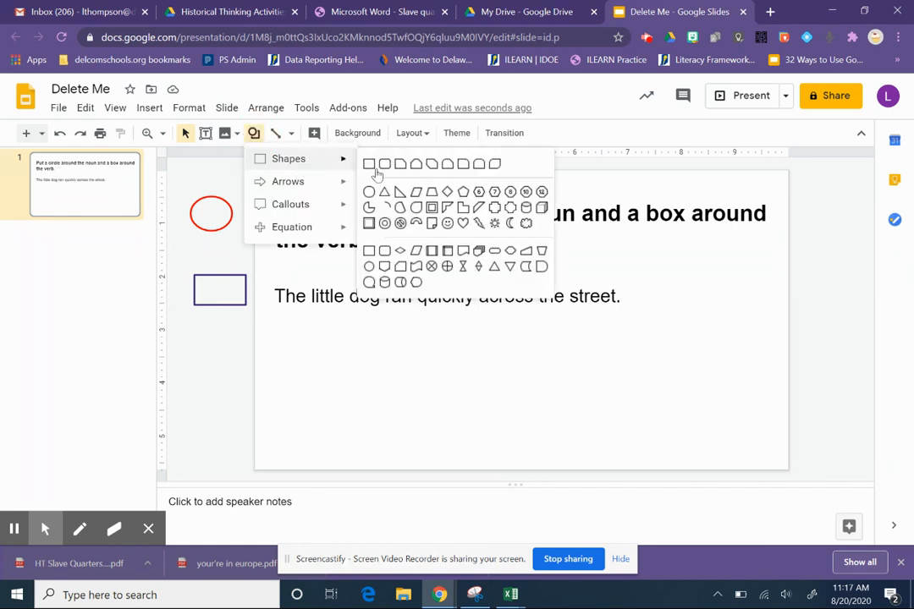
pyautogui.moveTo(369, 164)
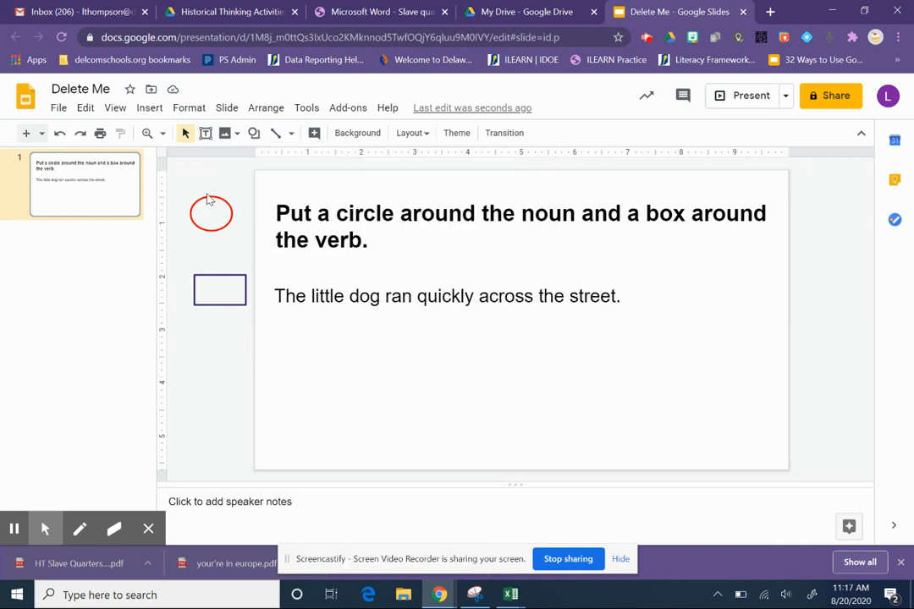
pyautogui.moveTo(211, 214)
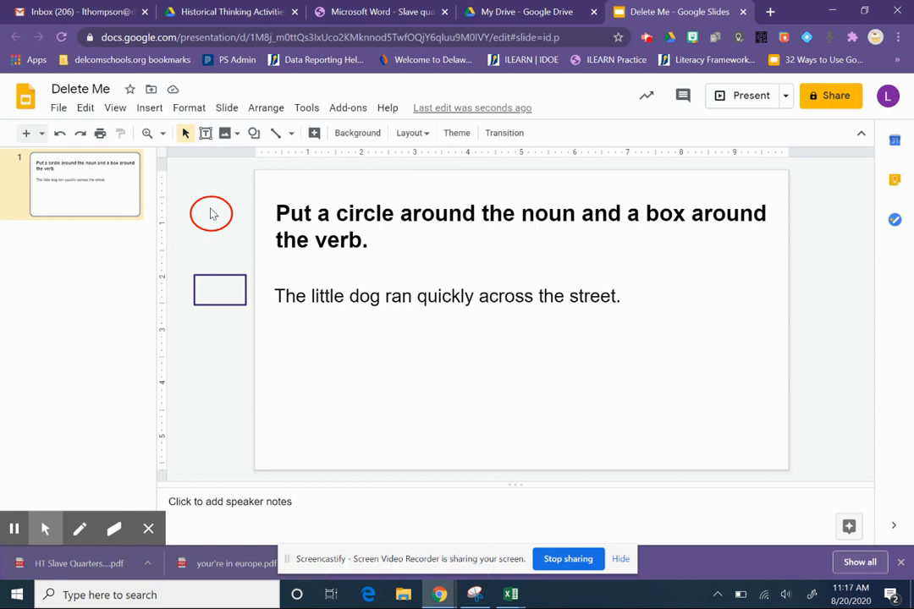
pyautogui.moveTo(254, 133)
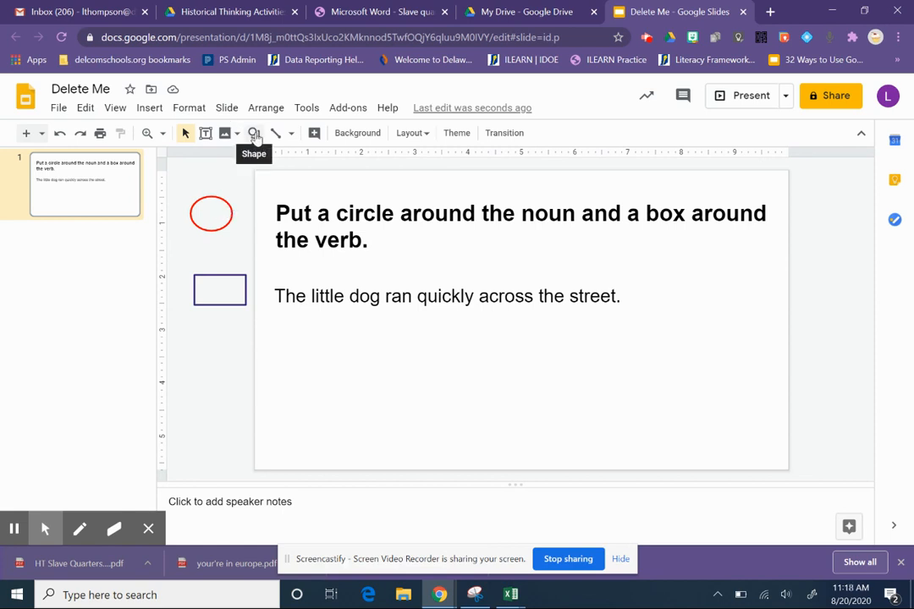
pyautogui.click(254, 133)
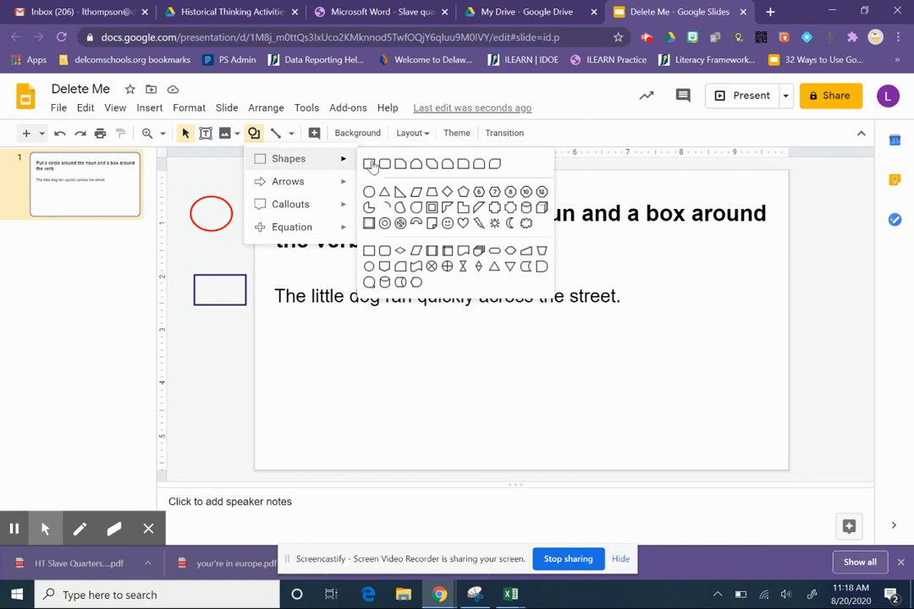
pyautogui.click(370, 165)
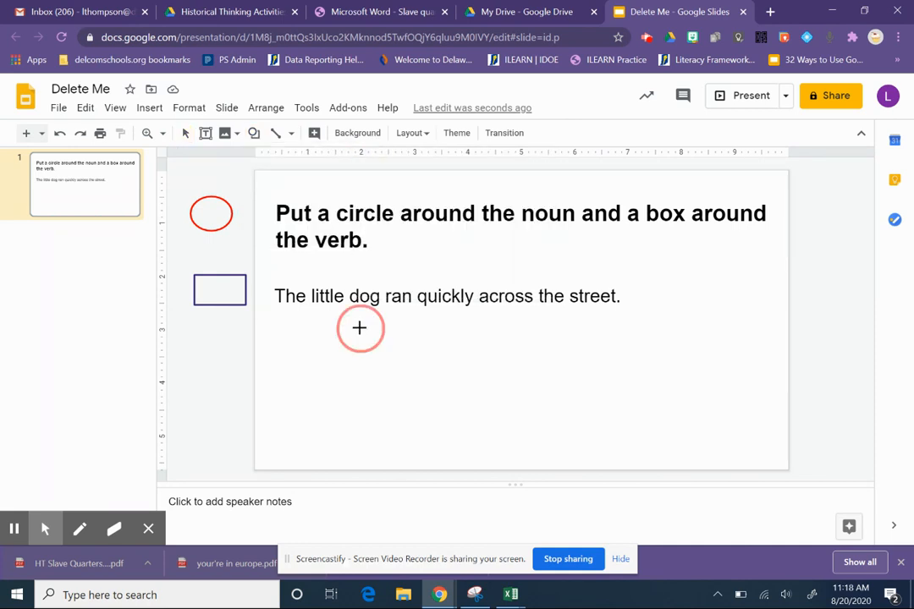
pyautogui.moveTo(360, 328); pyautogui.dragTo(438, 393)
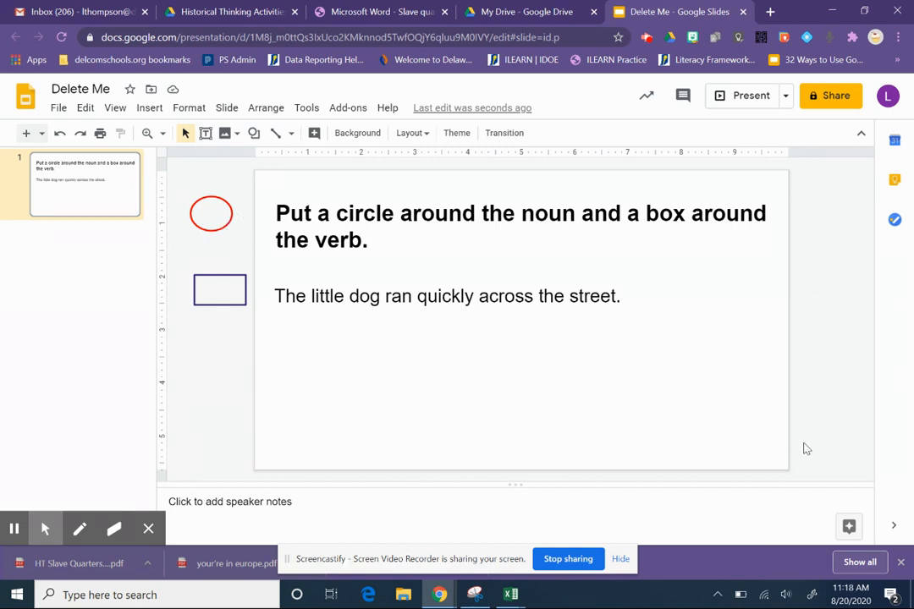
pyautogui.moveTo(211, 362)
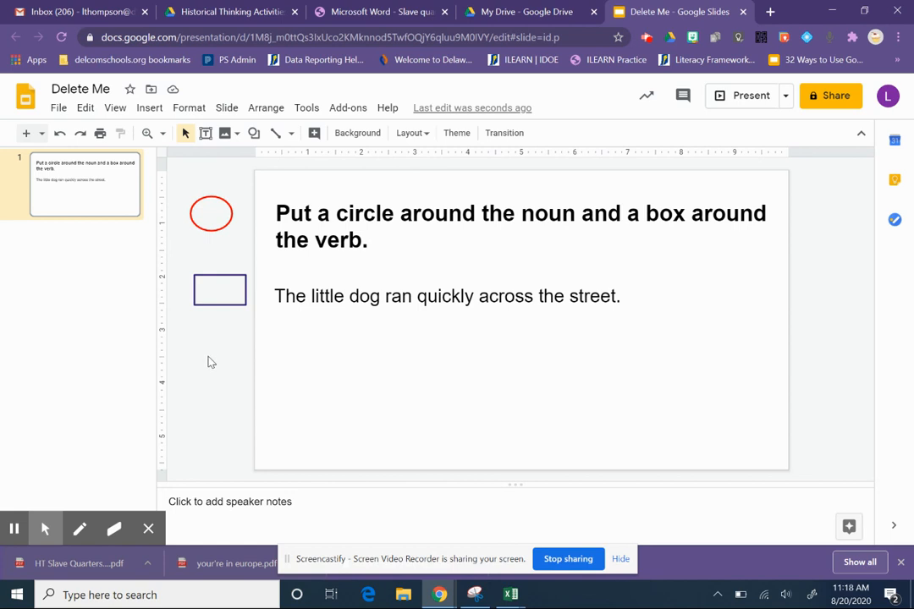
pyautogui.moveTo(533, 377)
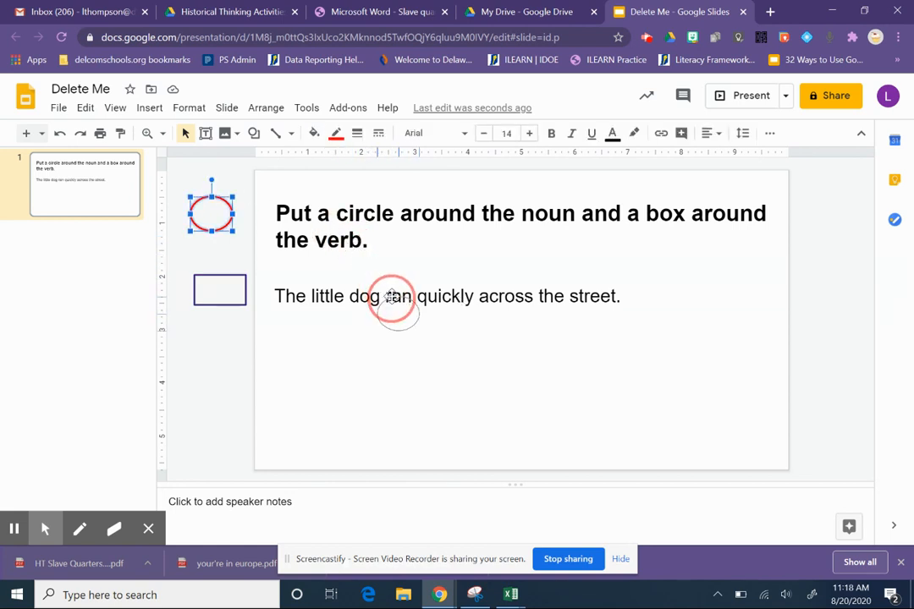
pyautogui.moveTo(212, 207); pyautogui.dragTo(402, 309)
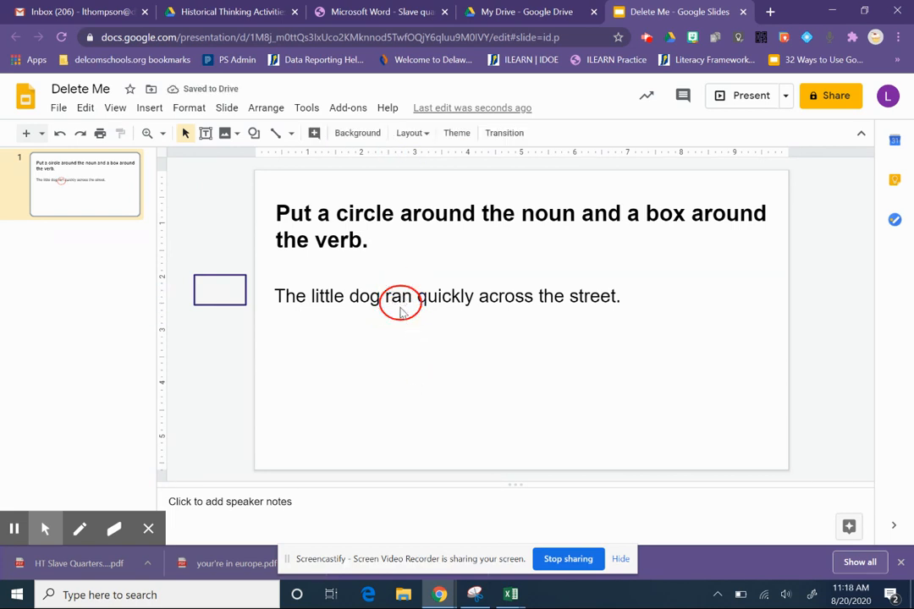
pyautogui.click(400, 305)
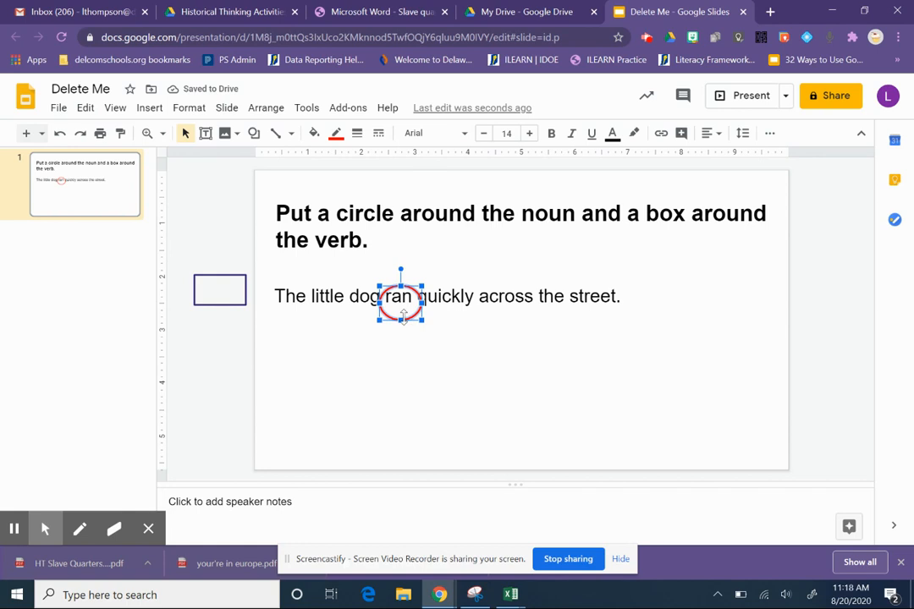
pyautogui.moveTo(400, 300); pyautogui.dragTo(261, 247)
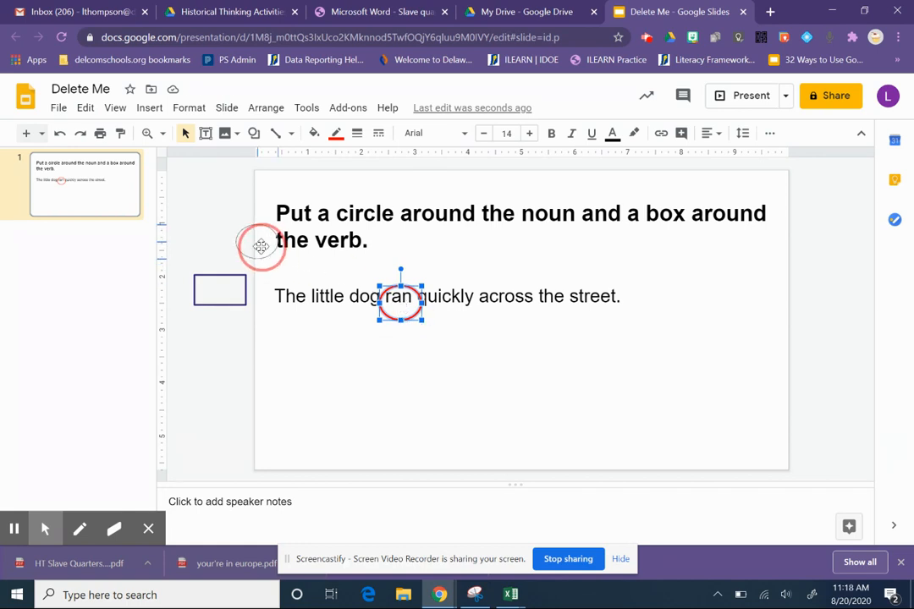
pyautogui.moveTo(400, 302); pyautogui.dragTo(205, 195)
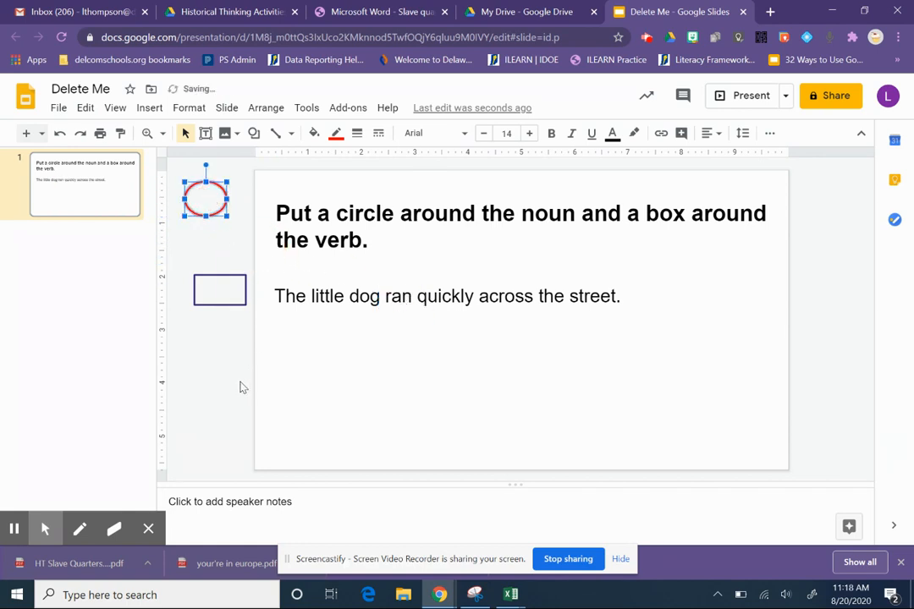